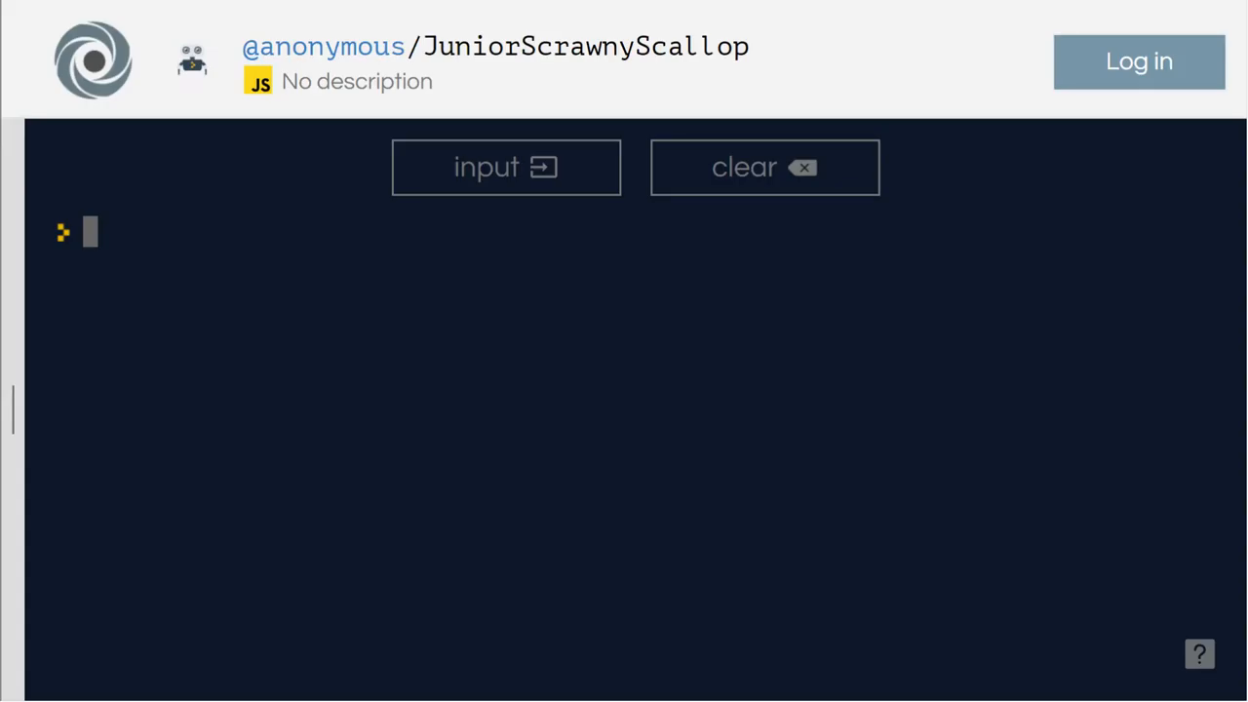
mouse_move(335, 249)
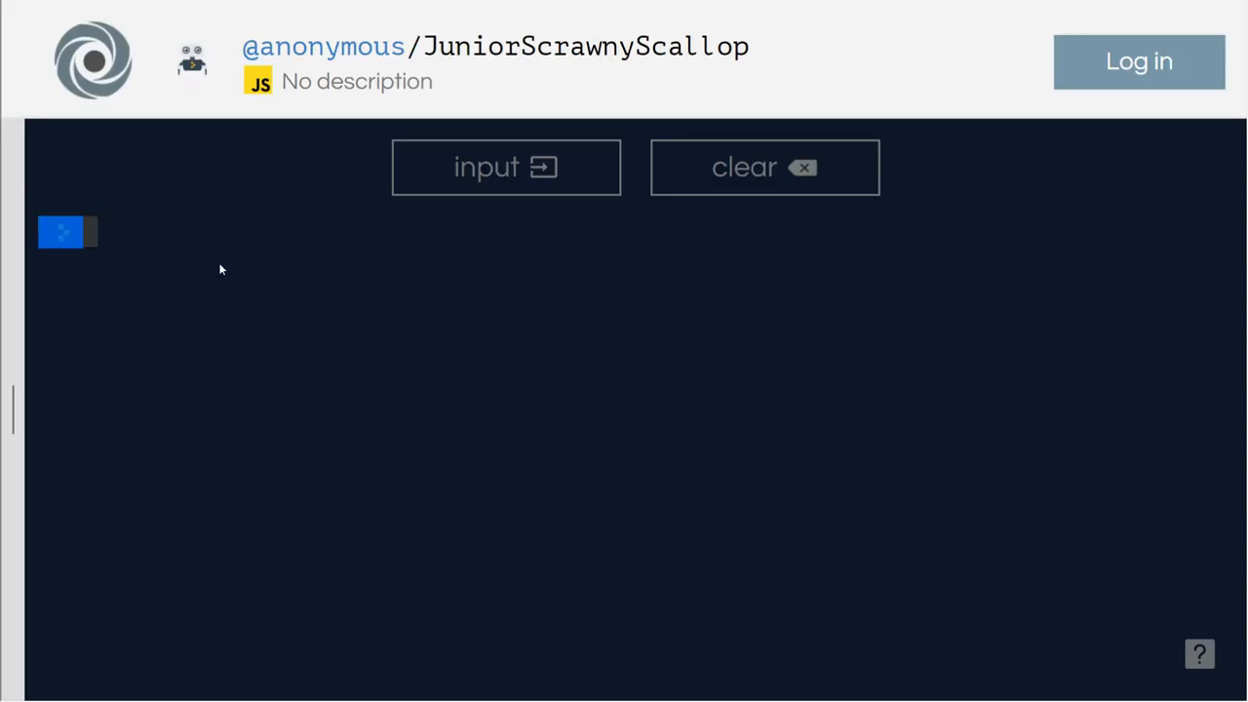
Declare var x = 3, var w = 2, var y = '3' and var z = 3 at the console prompt.
text(var x)
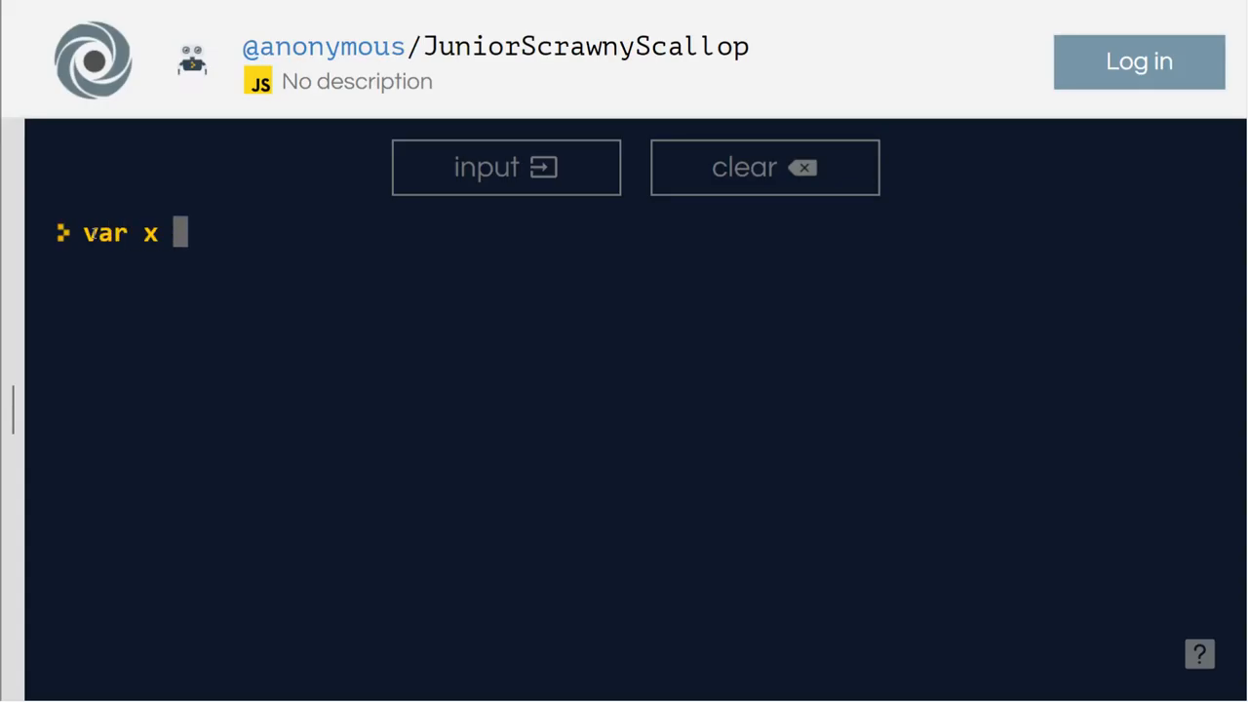
text(= 3)
text(var)
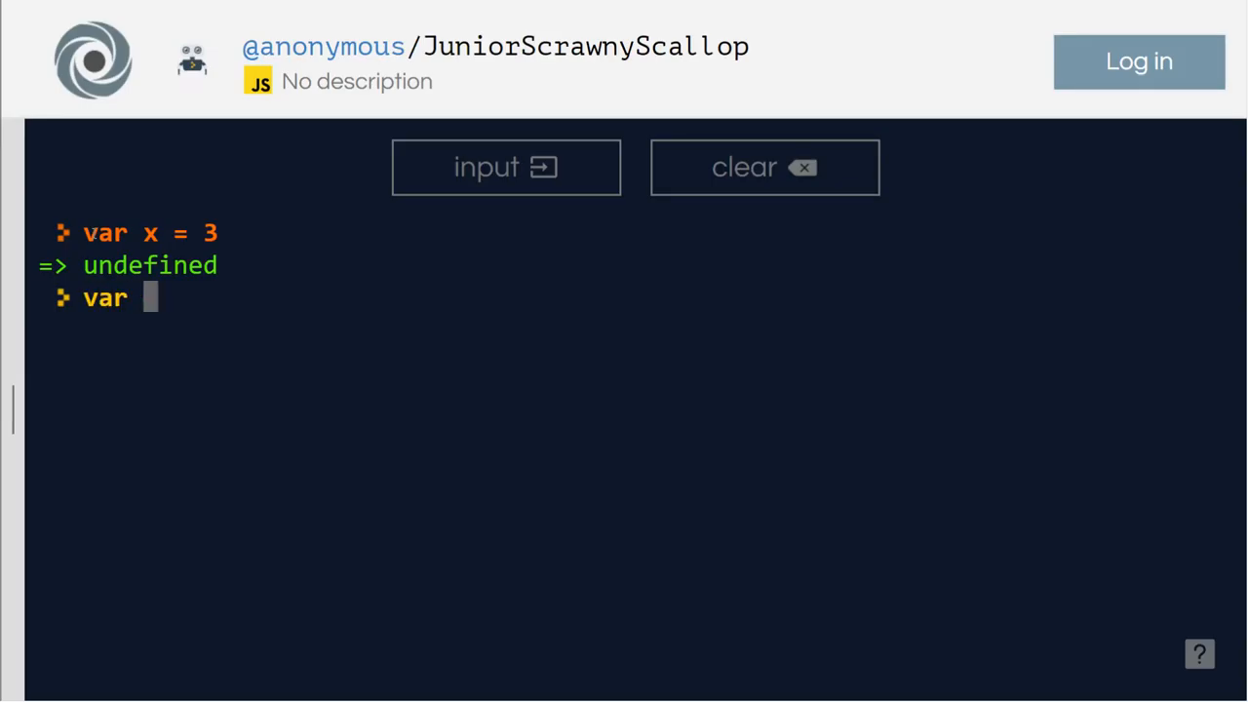
text(y =)
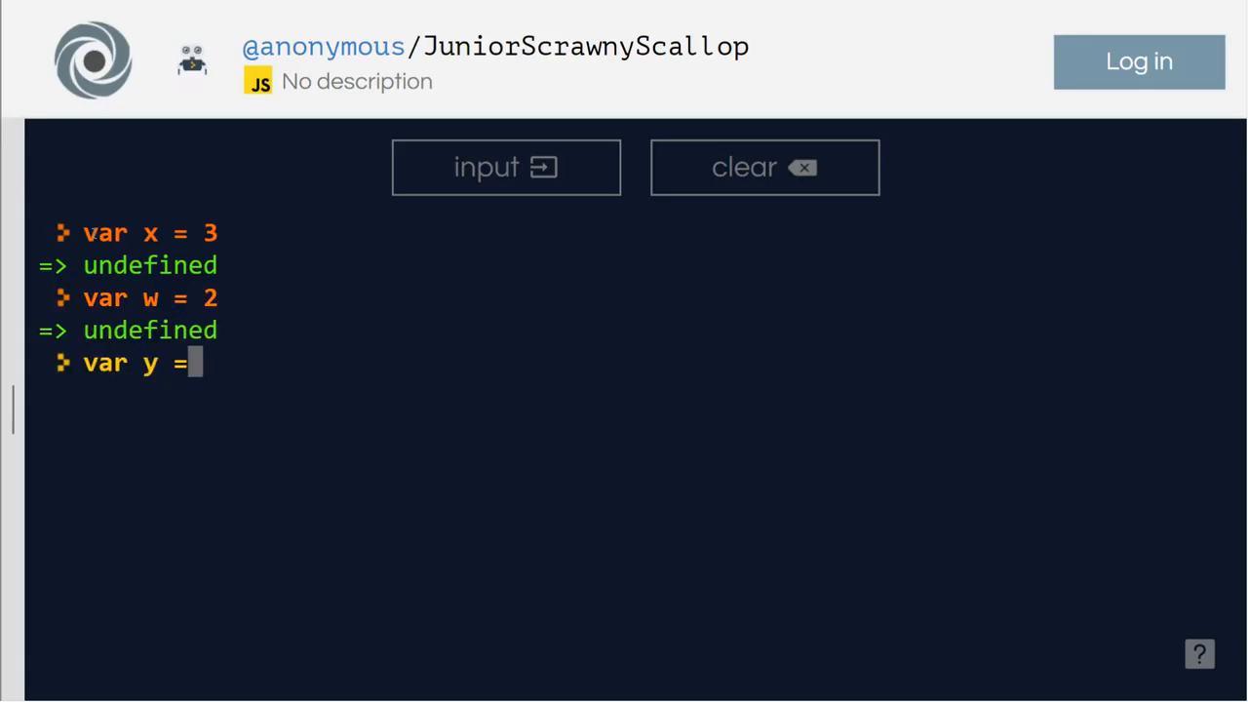
text('3')
text(var)
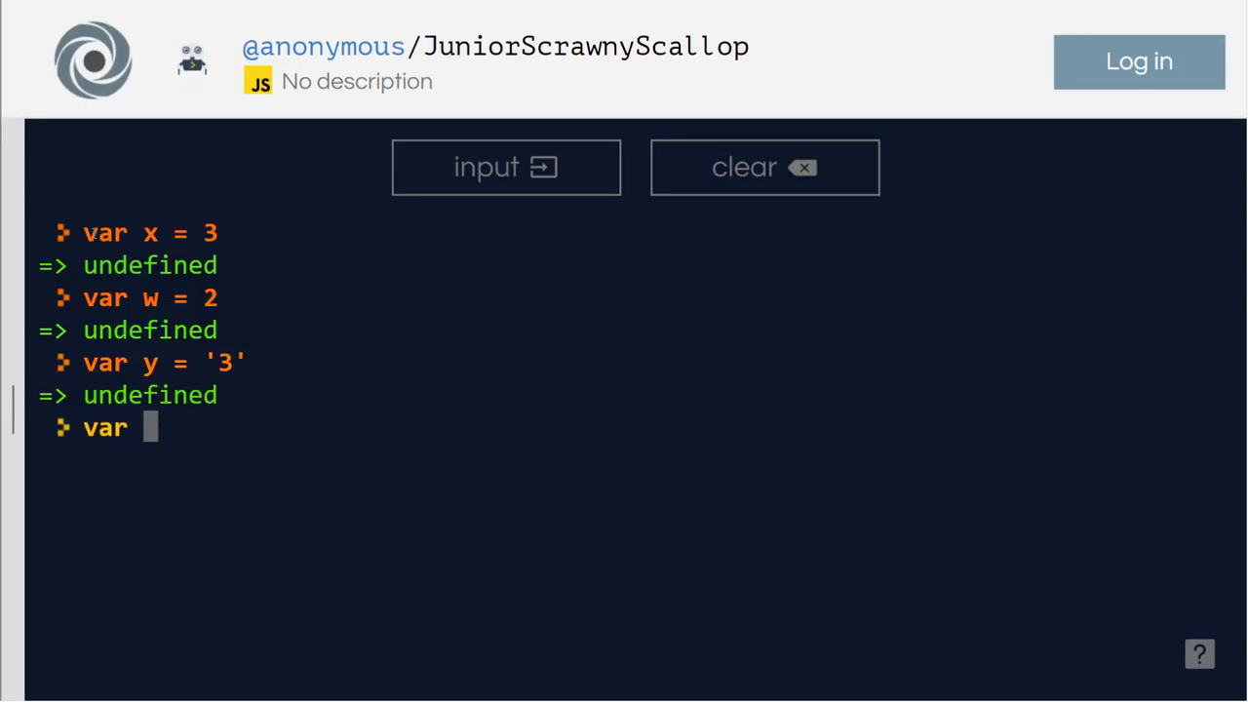
text(z = 3)
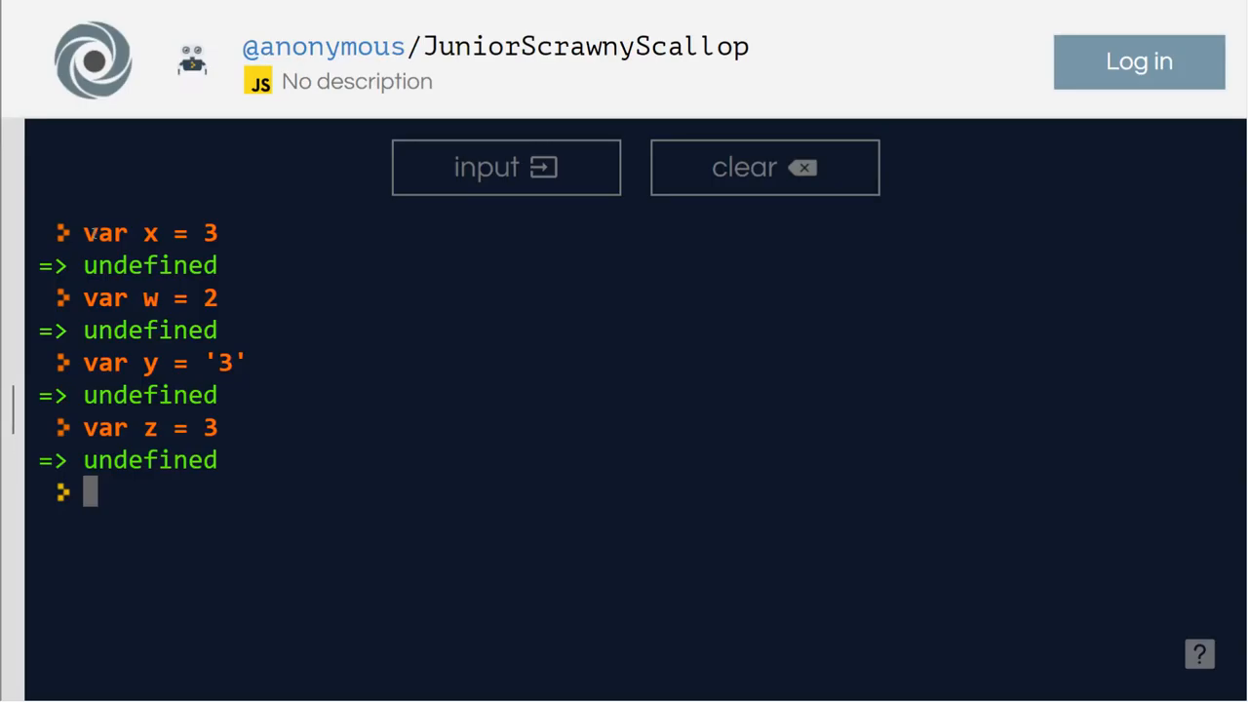
mouse_move(289, 433)
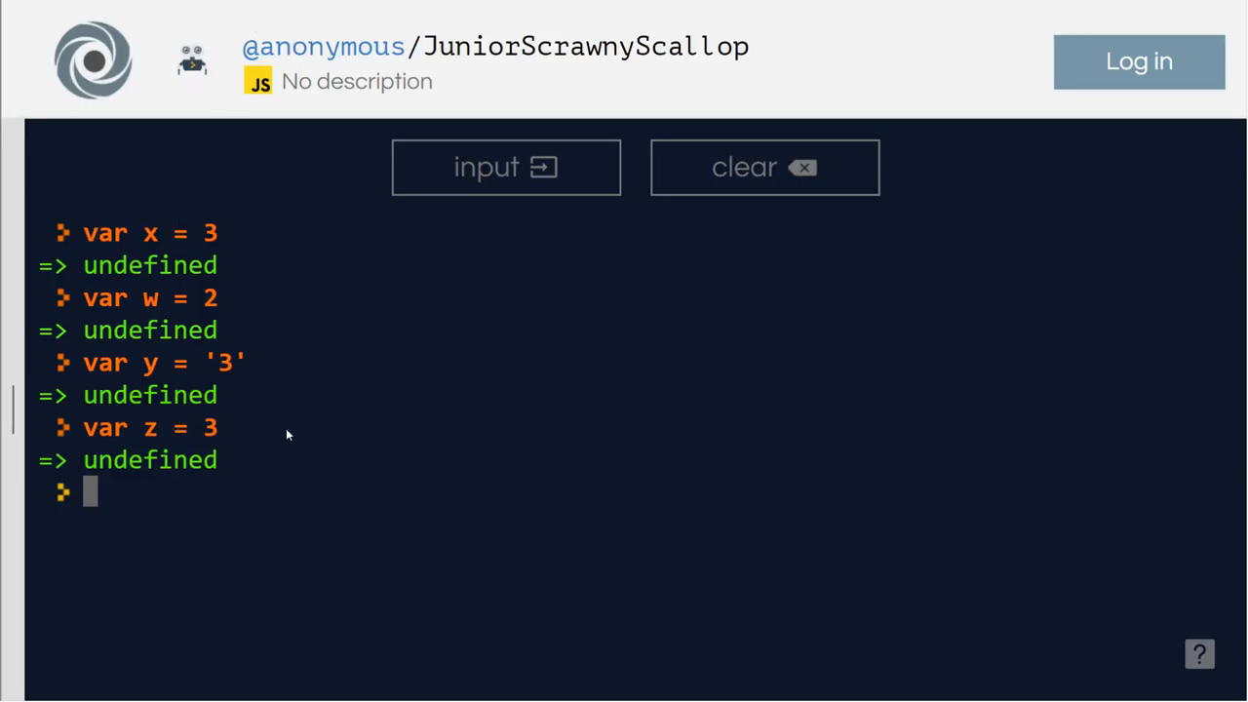
mouse_move(171, 310)
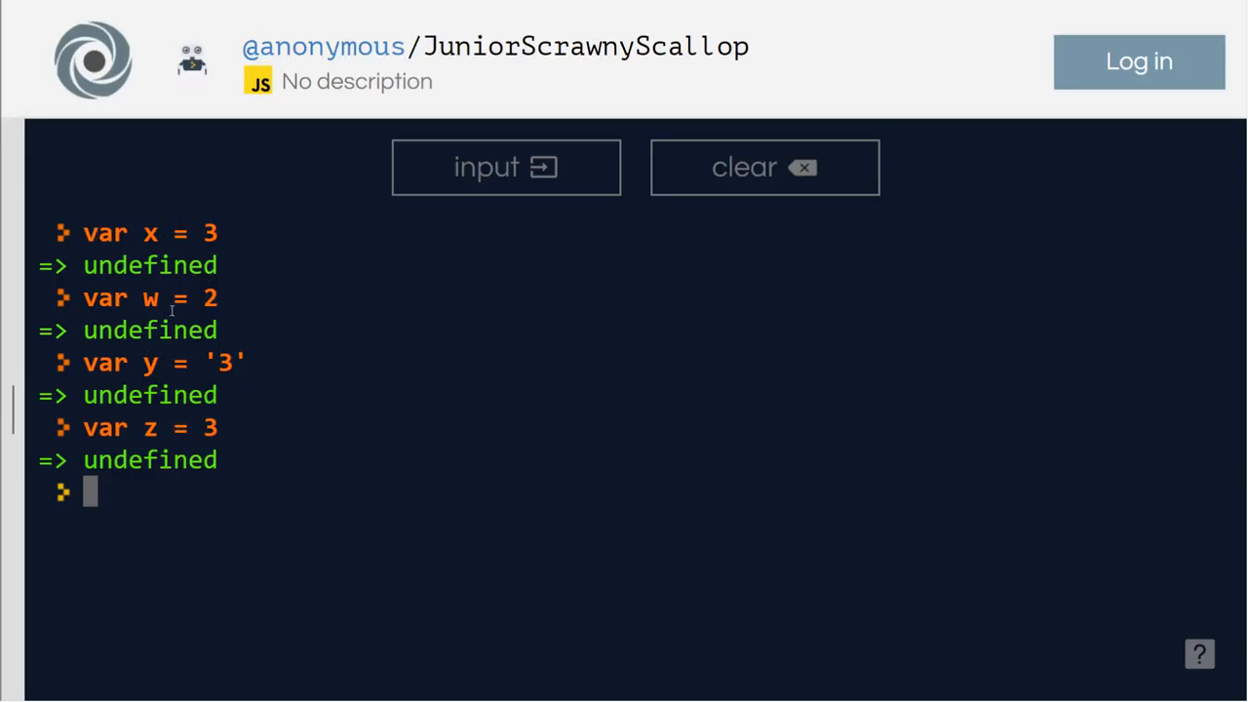
mouse_move(141, 374)
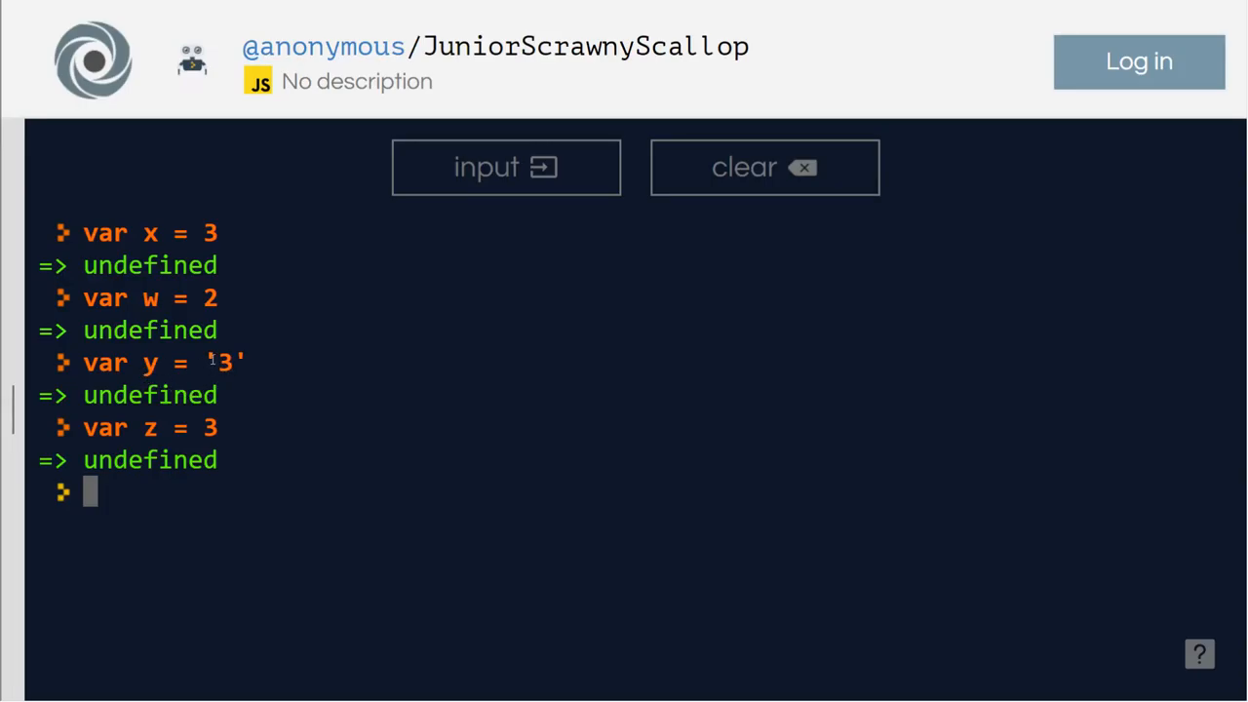
mouse_move(152, 497)
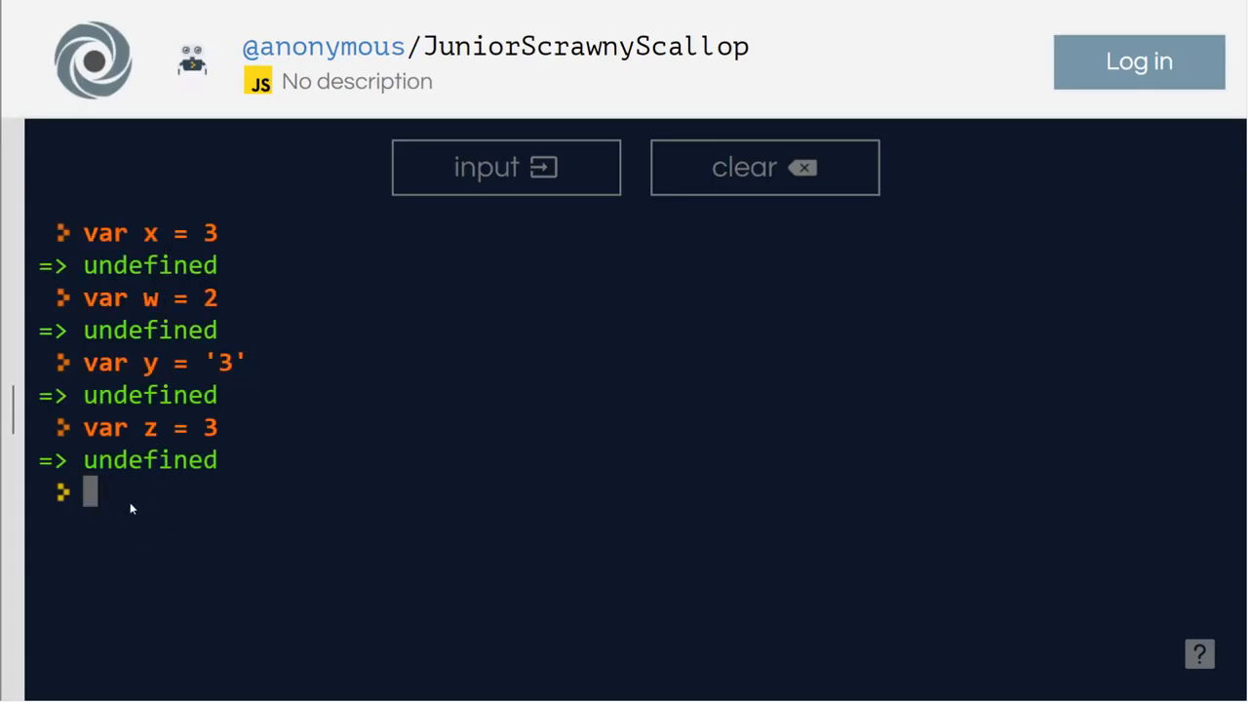
Evaluate Boolean(x==y), Boolean(x==z) and Boolean(x==w), getting true, true and false.
text(Boole)
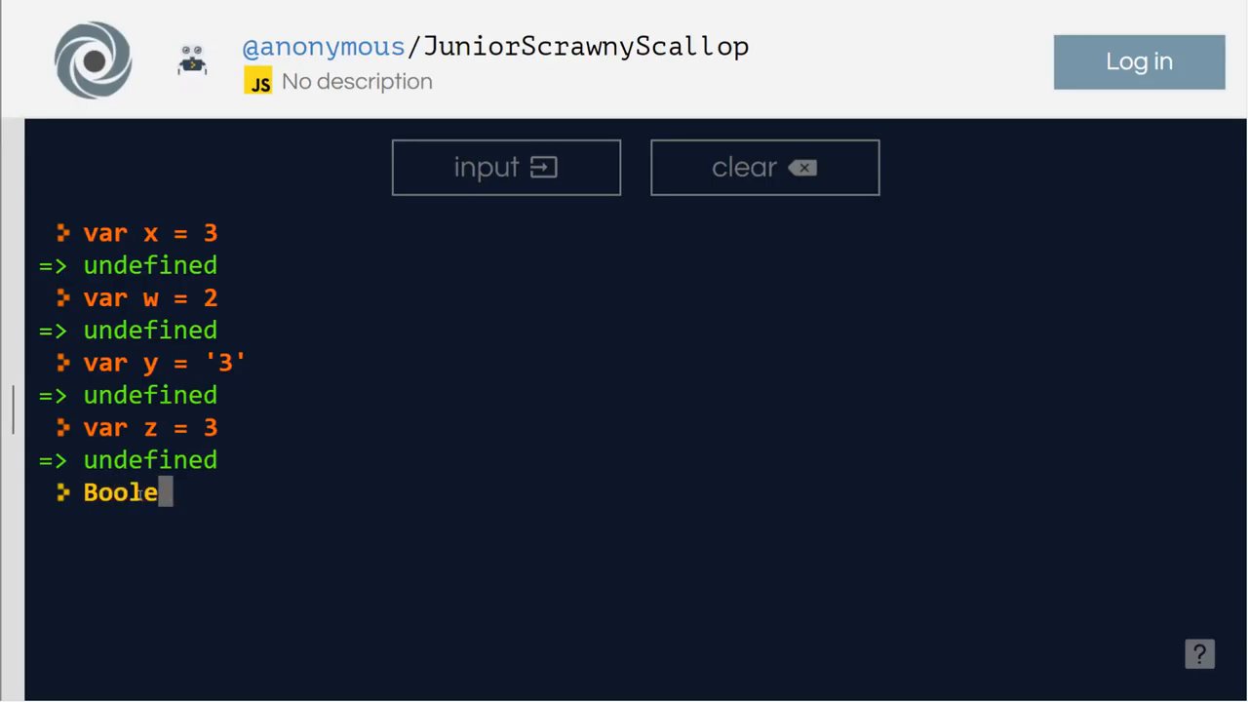
text(an()
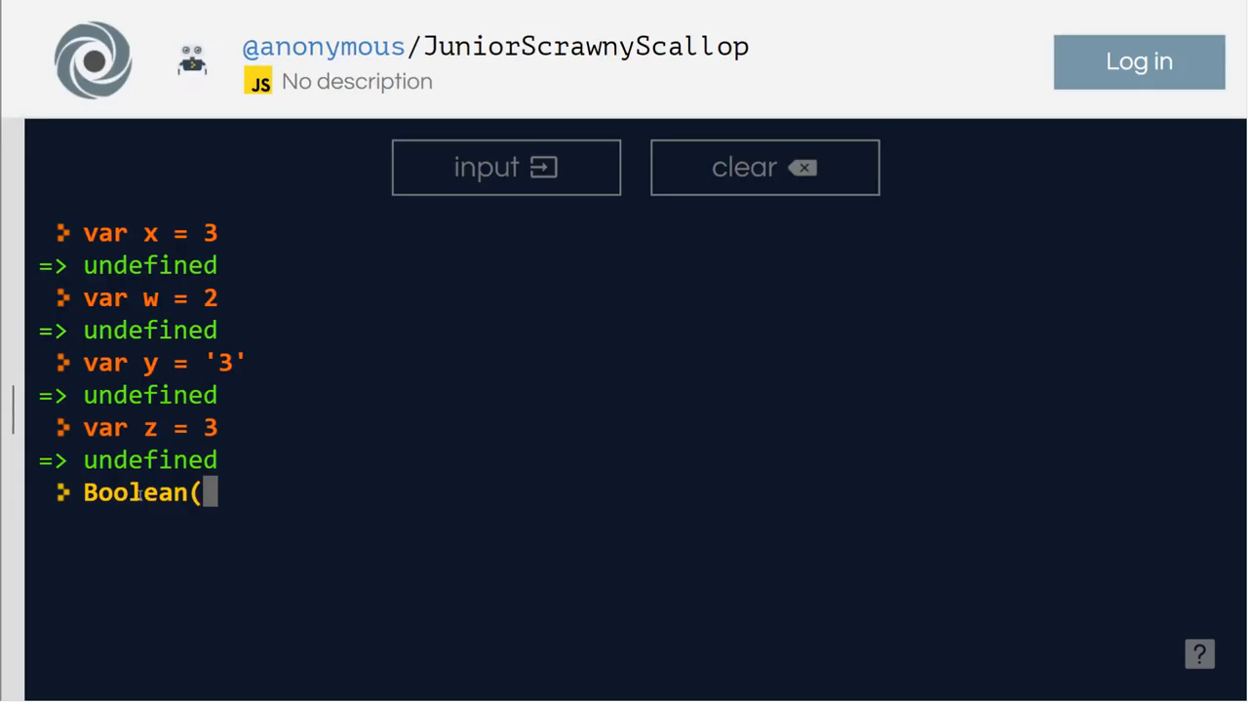
text(x==y)
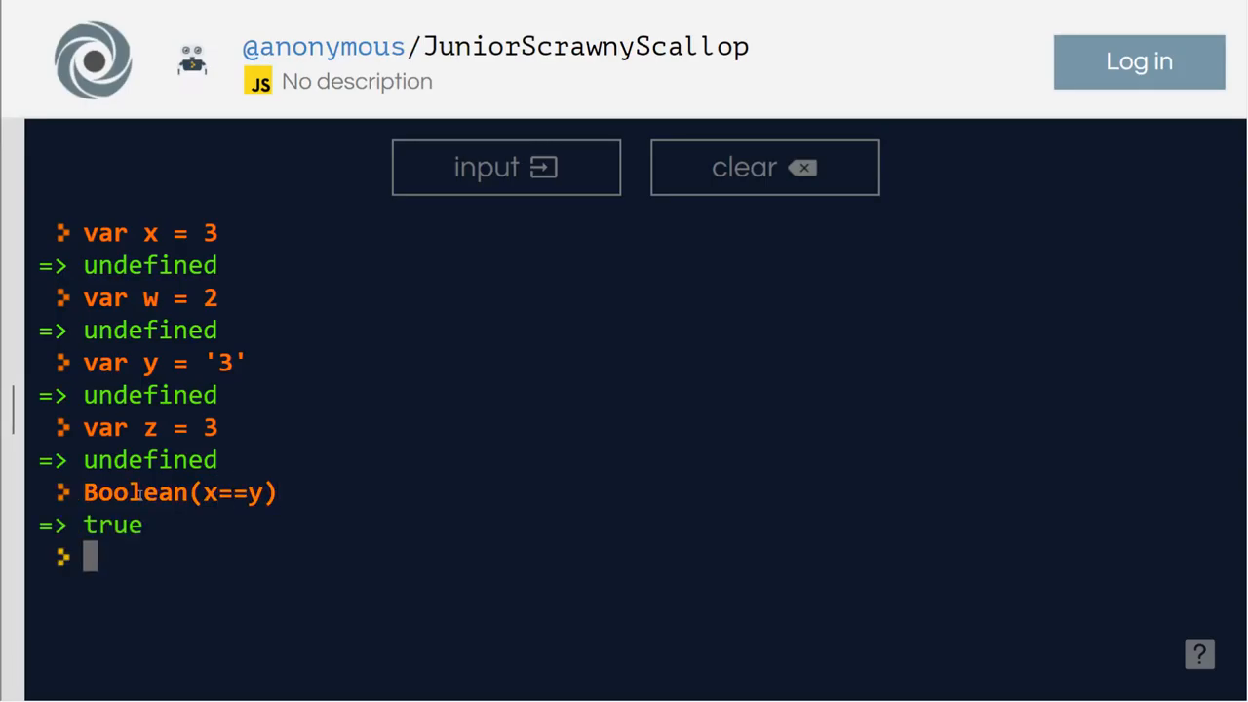
text(Boolean(x==)
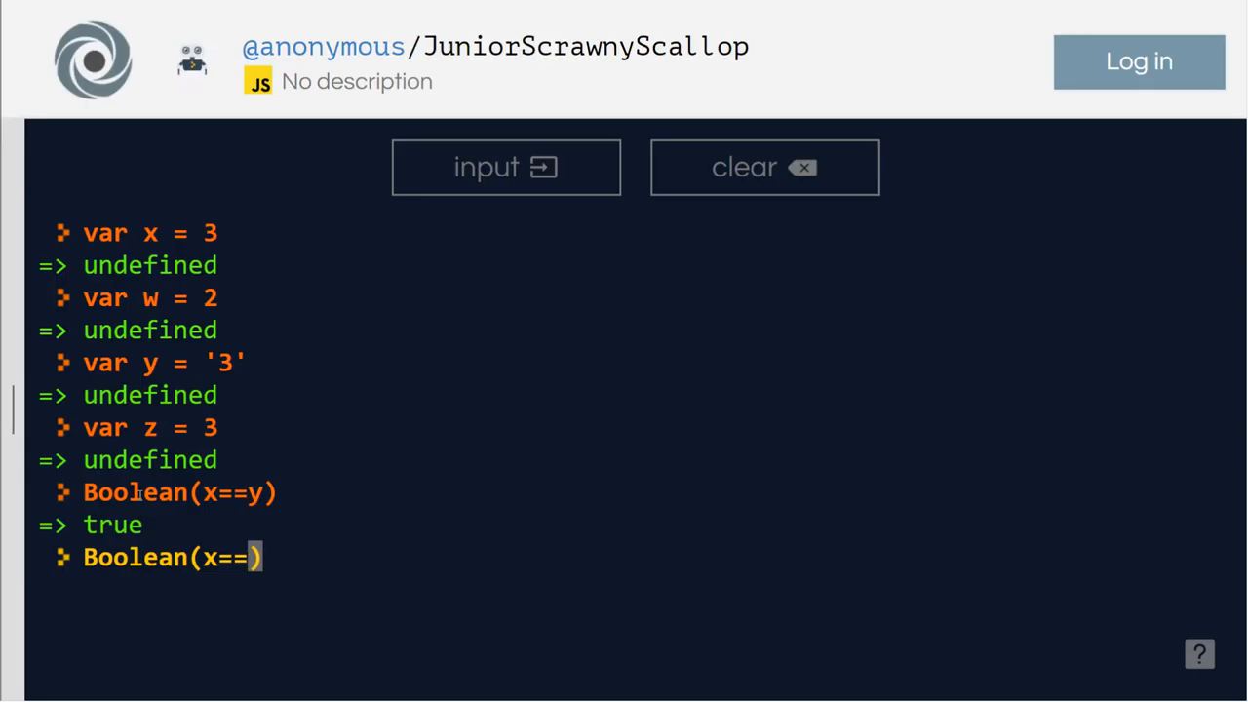
text(z)
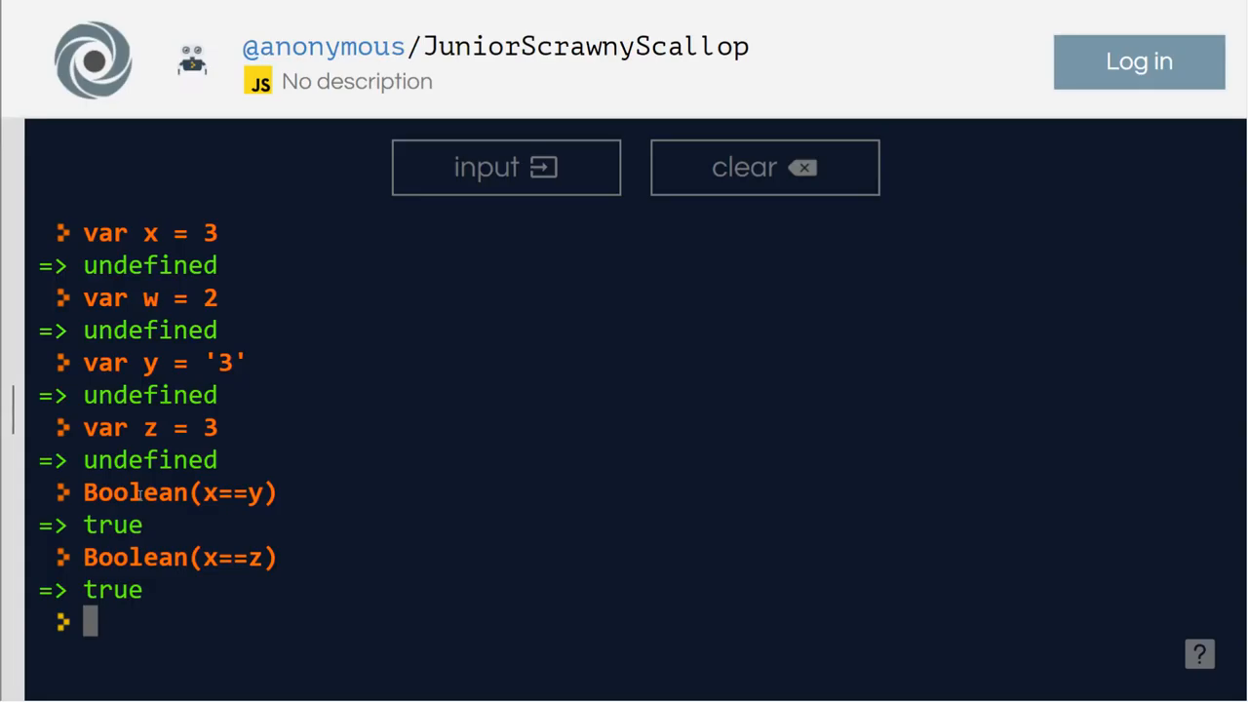
text(Boolean(x==z))
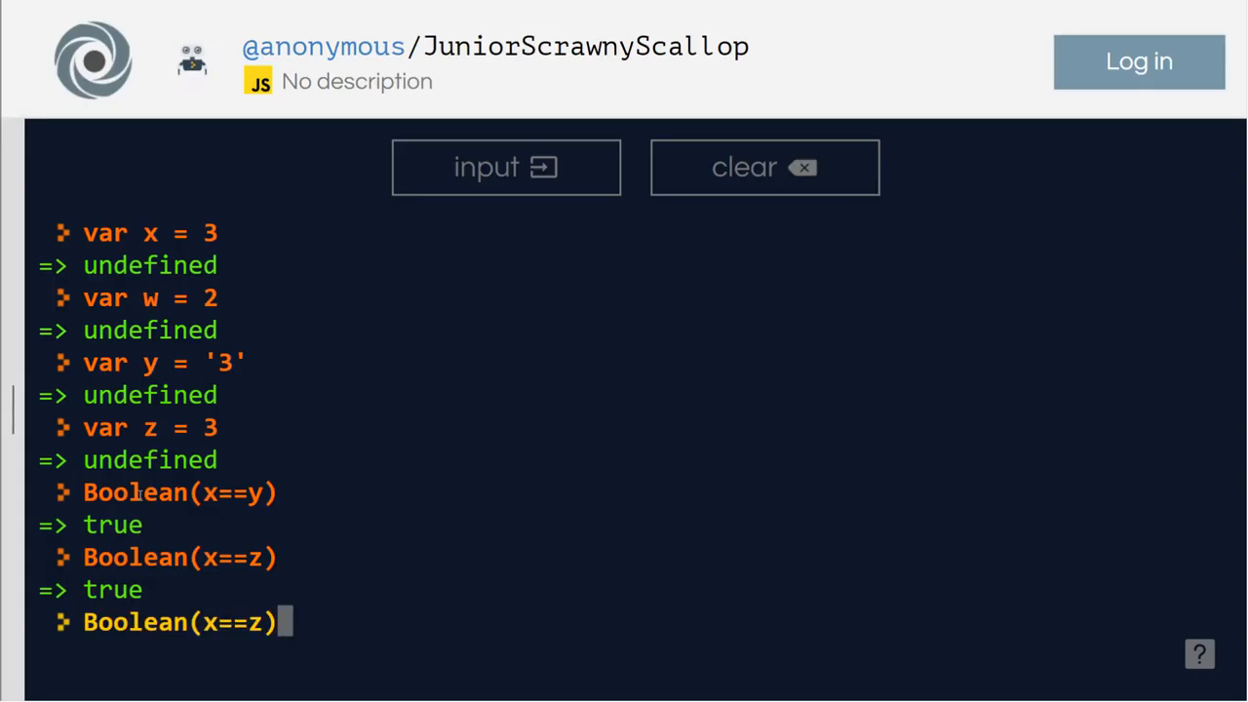
key(Backspace)
text(w)
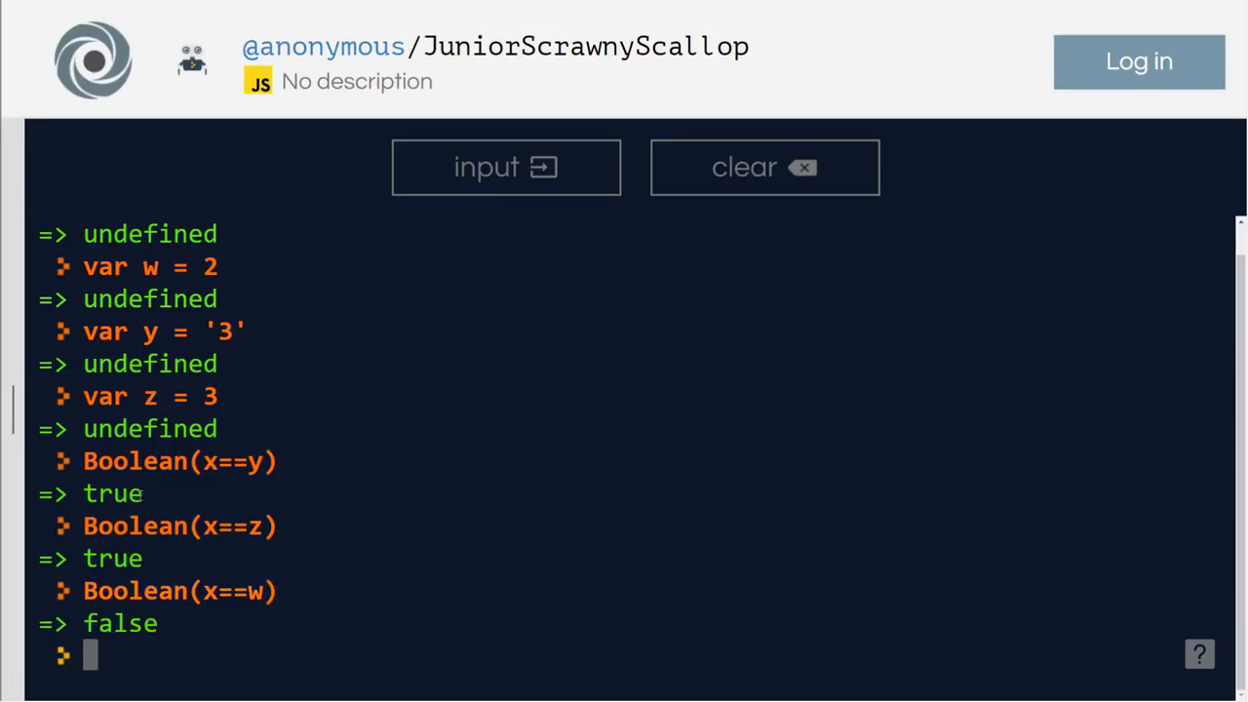
Evaluate Boolean(2==2) in the console, getting true.
text(Boolean(x==z))
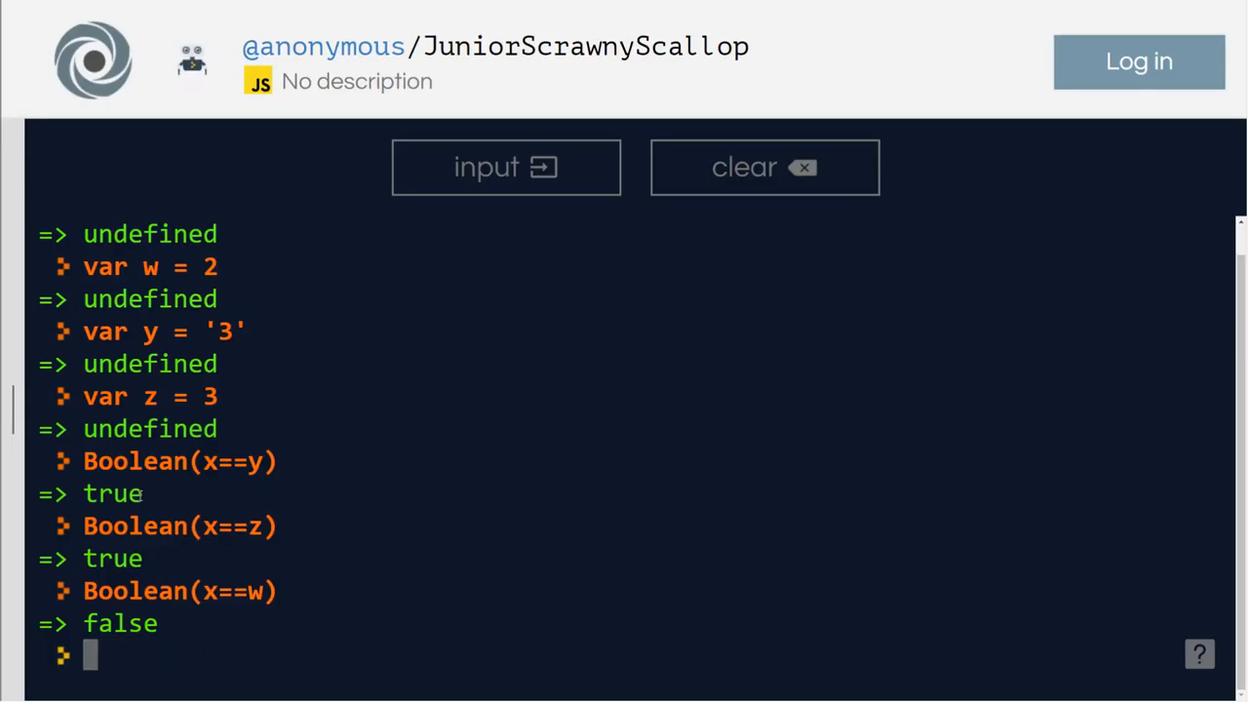
text(x)
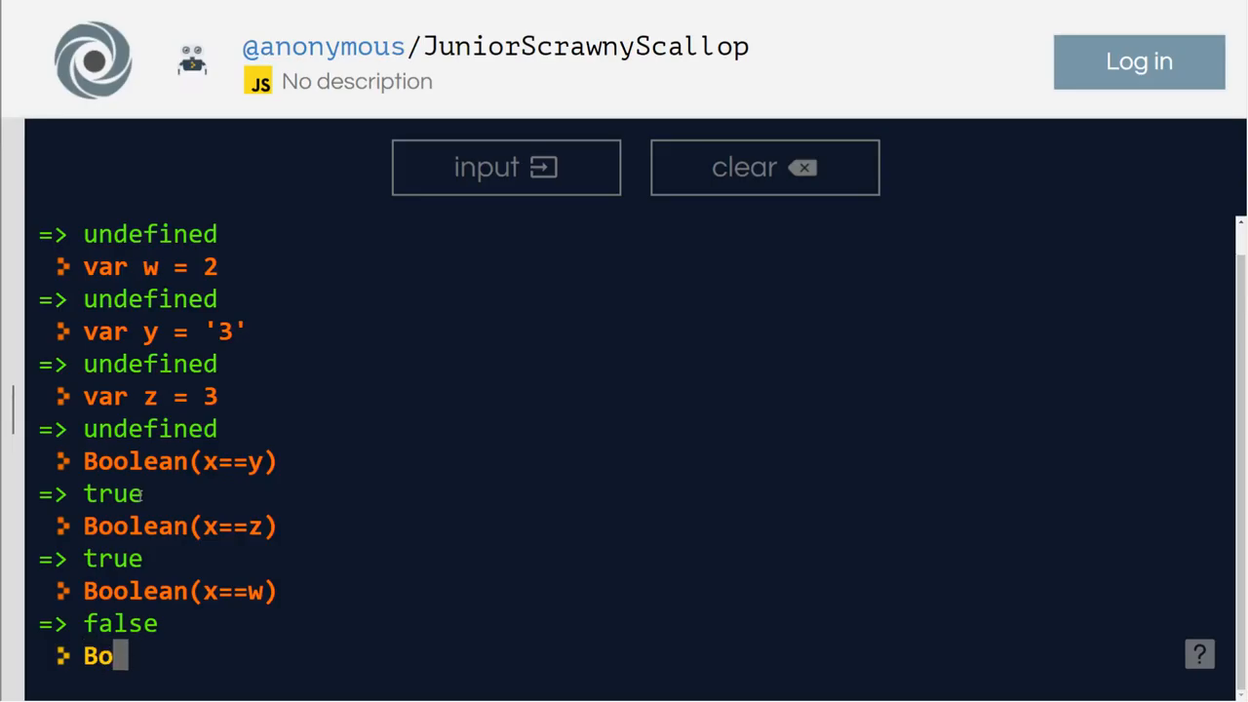
text(olean)
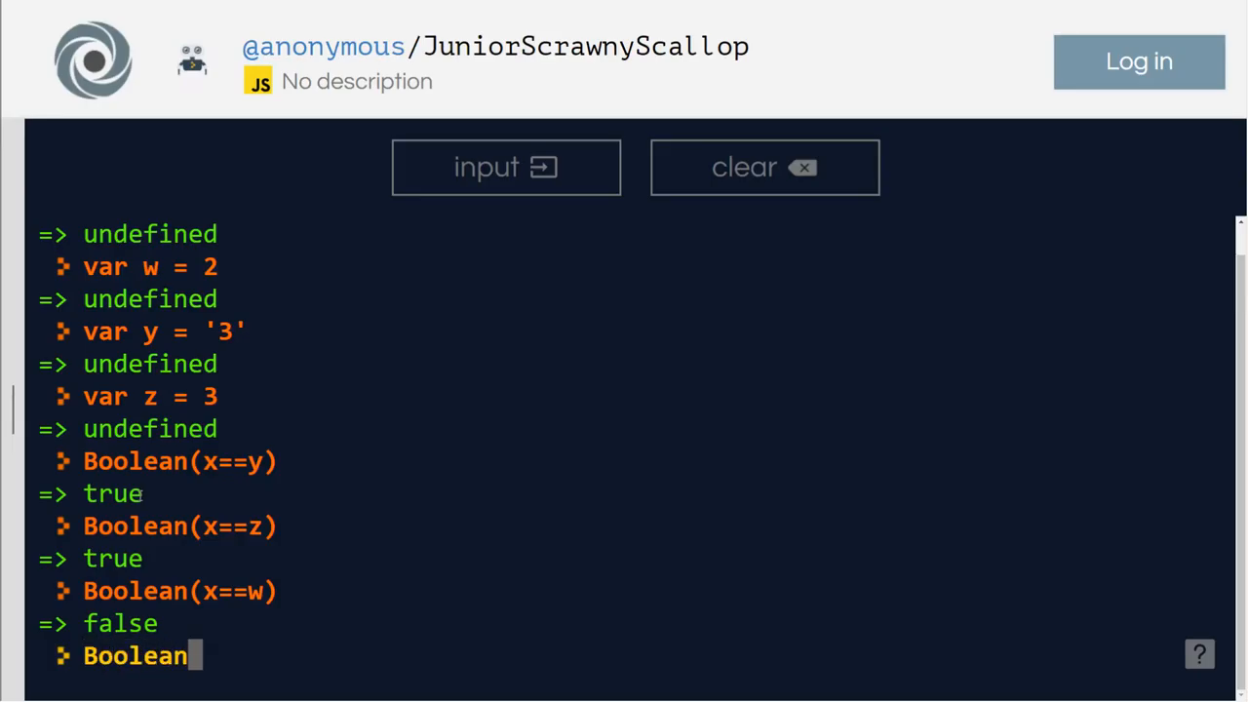
text((2)
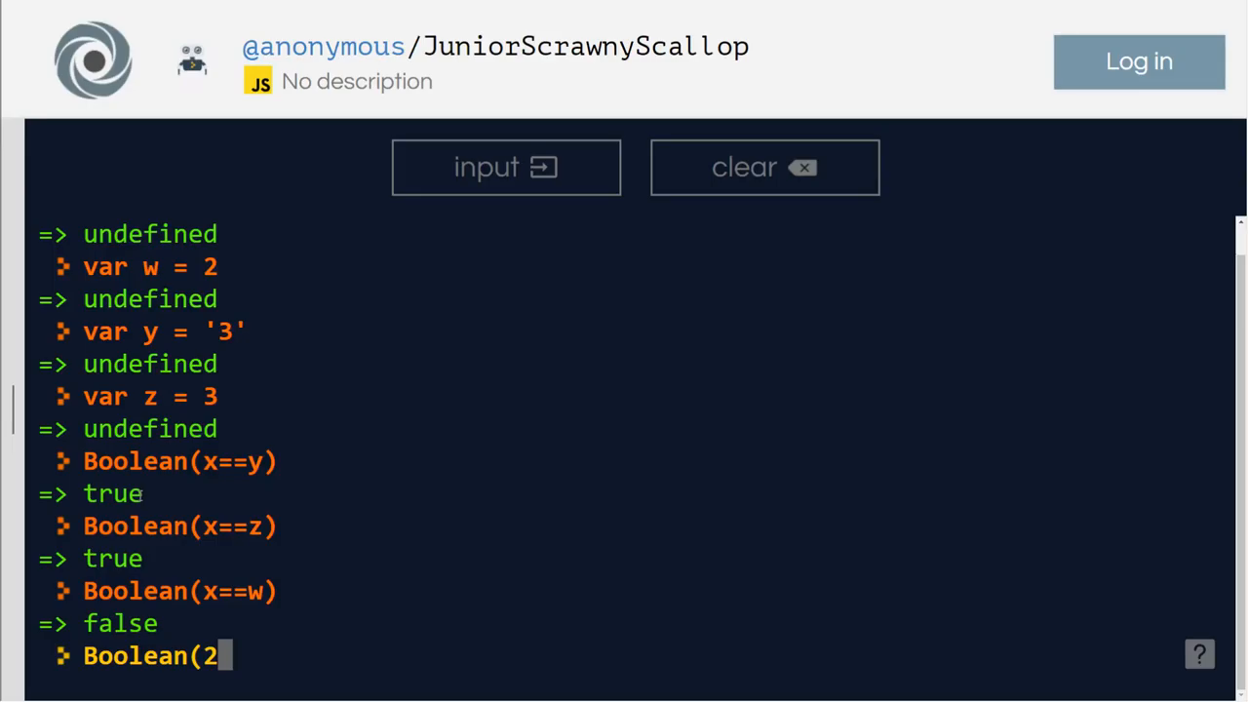
text(==2))
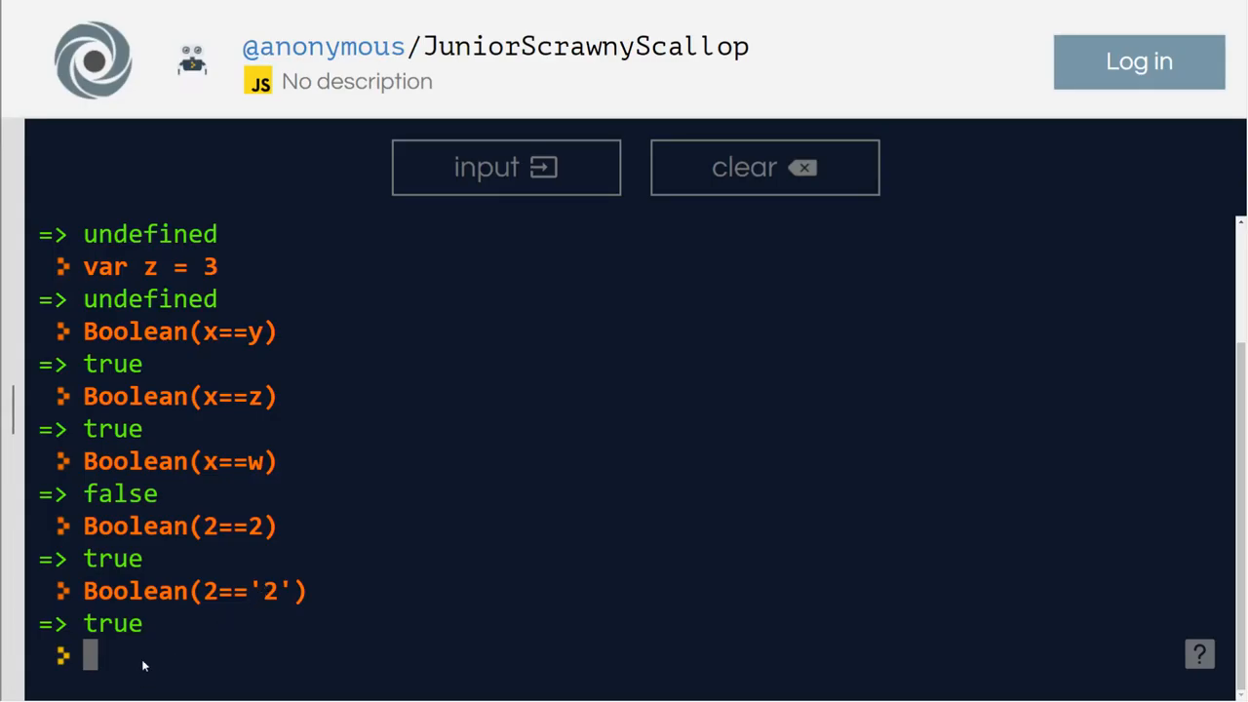
Evaluate Boolean(2=='2') as true, then Boolean(2==='2') as false.
text(Boolean(2=='2'))
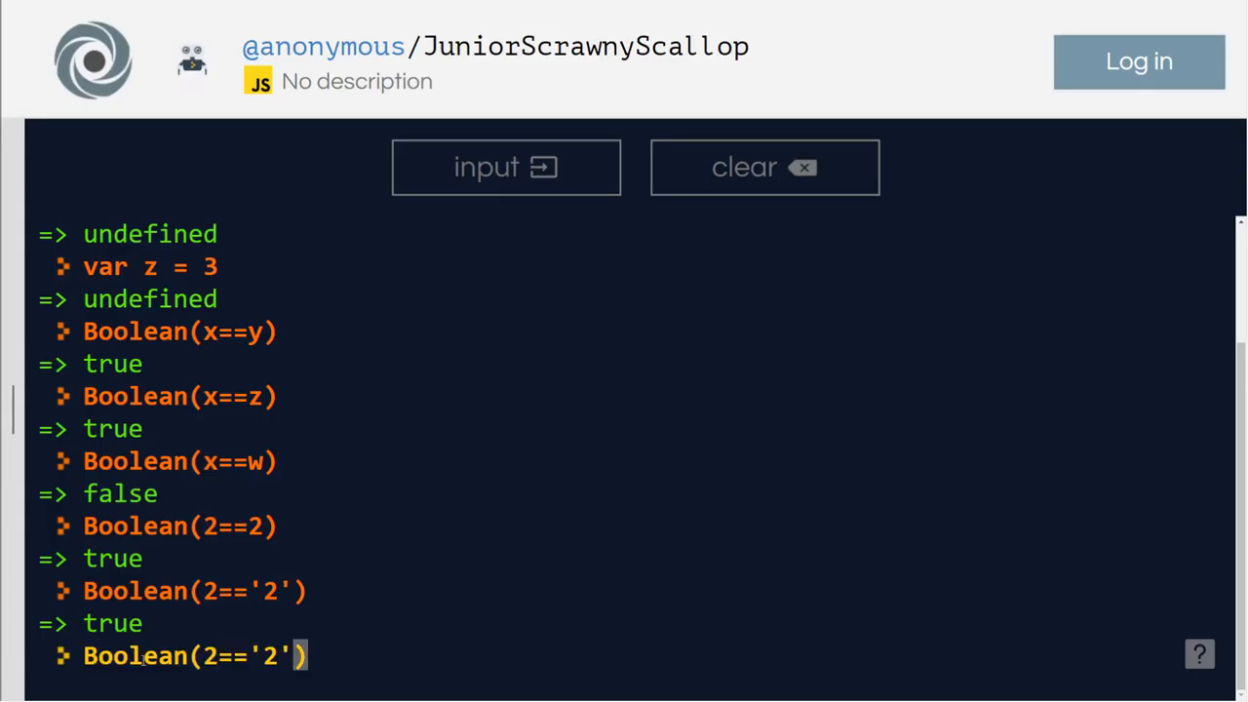
text(=)
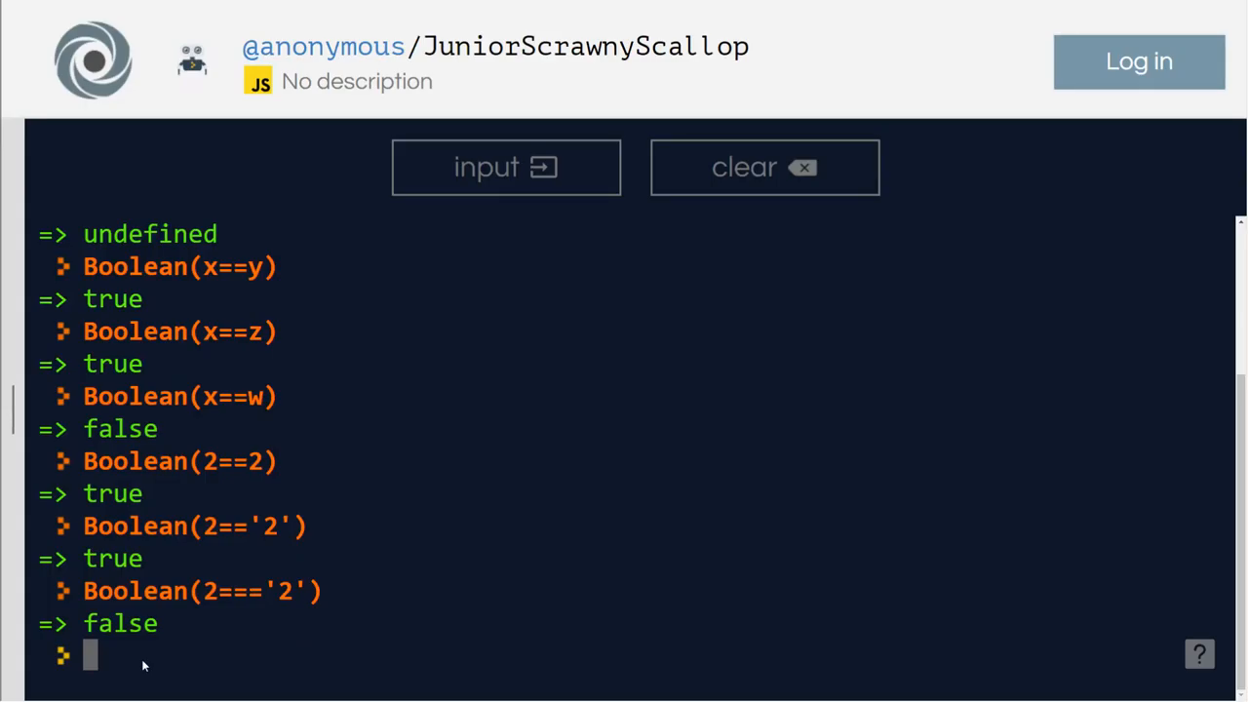
Evaluate Boolean(2!=='2') as true, hit a SyntaxError on Boolean(2!==='2'), then Boolean(2==='2') false again.
text(Boolean(2=='2'))
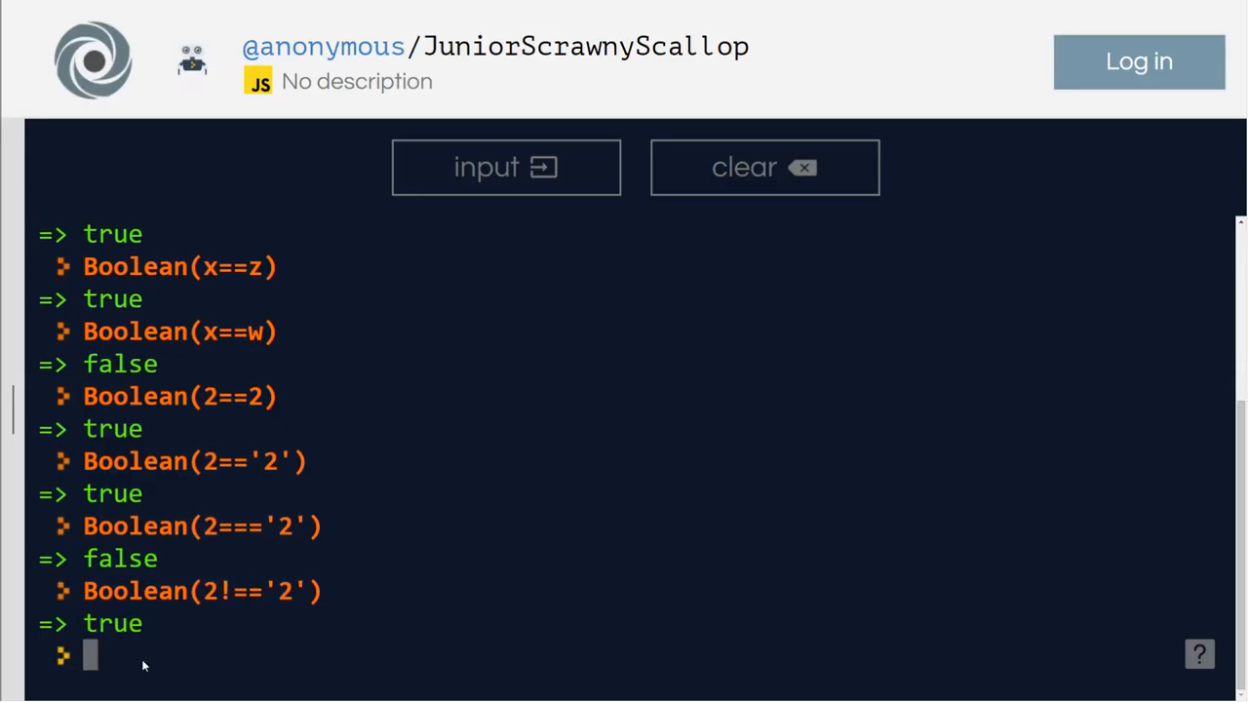
text(Boolean(2!=='2'))
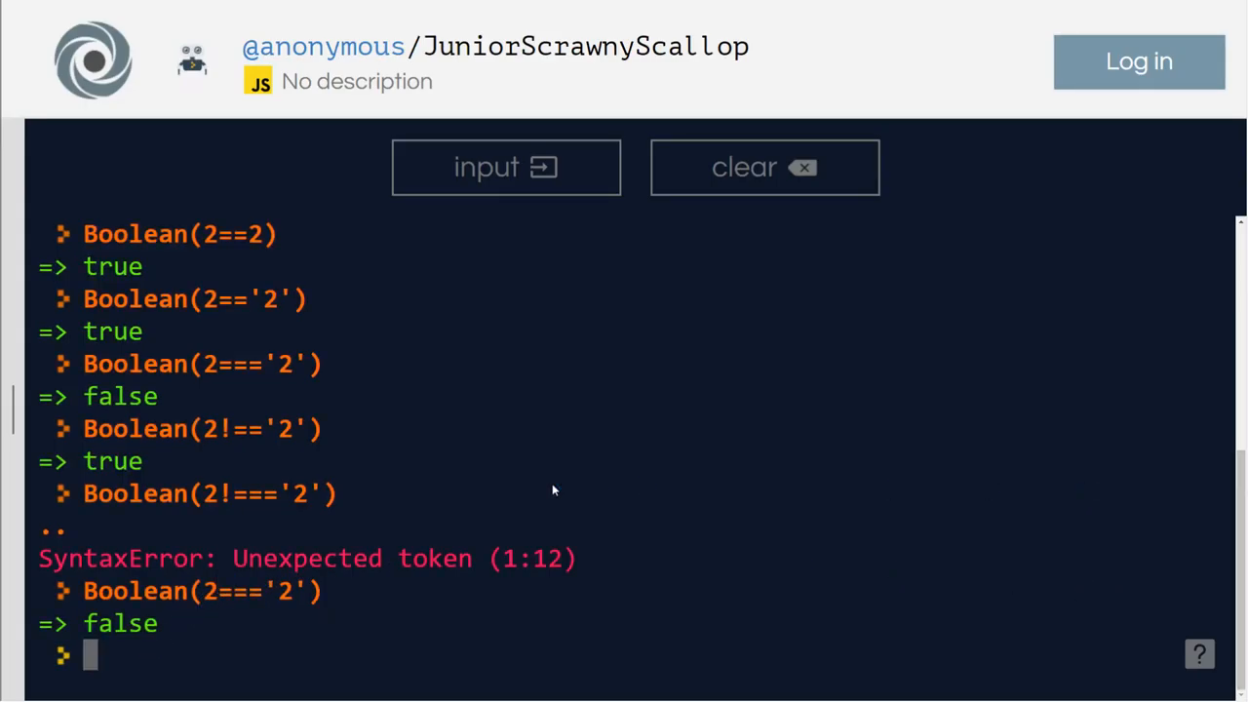
Evaluate Boolean( 3!='3') in the console, getting false.
text(Boo)
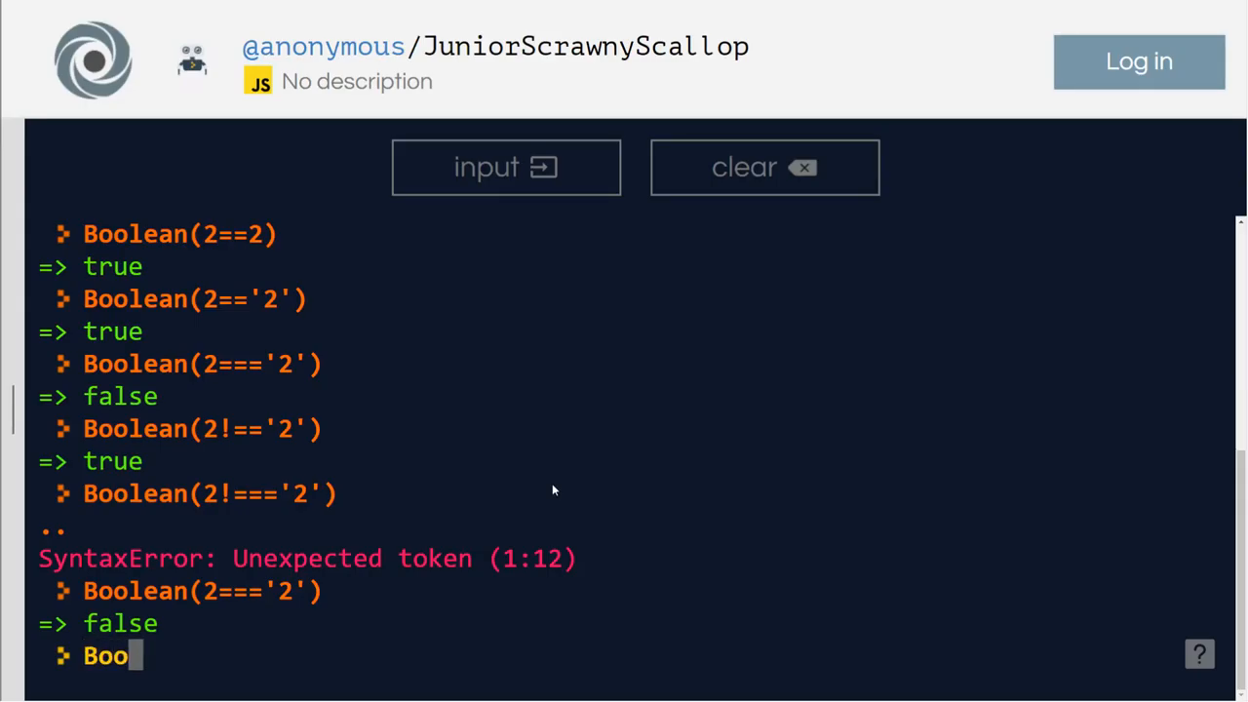
text(lean()
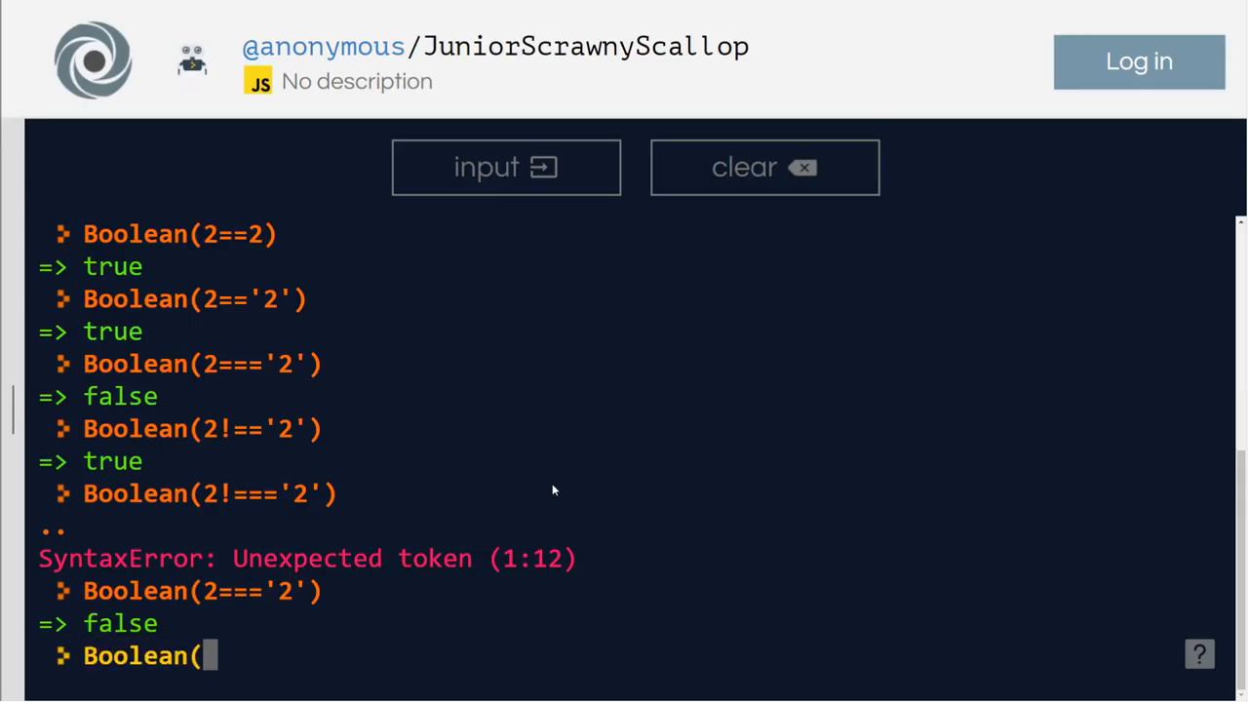
text(3)
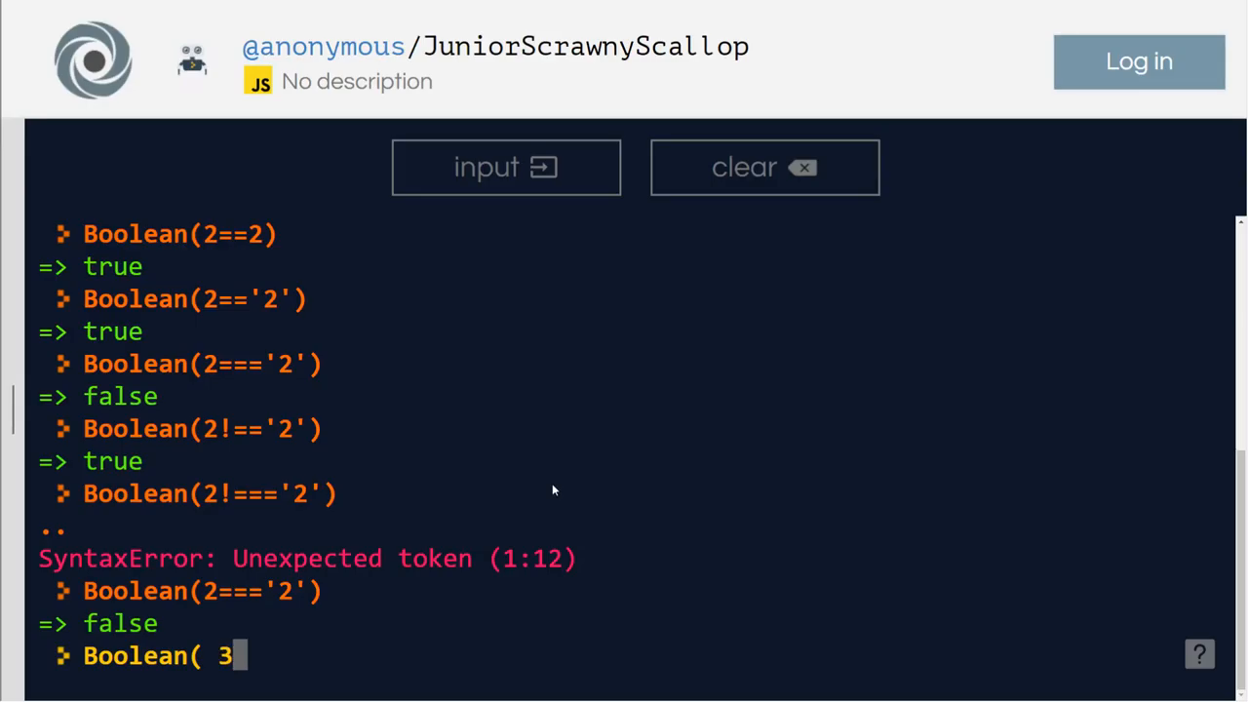
text(!)
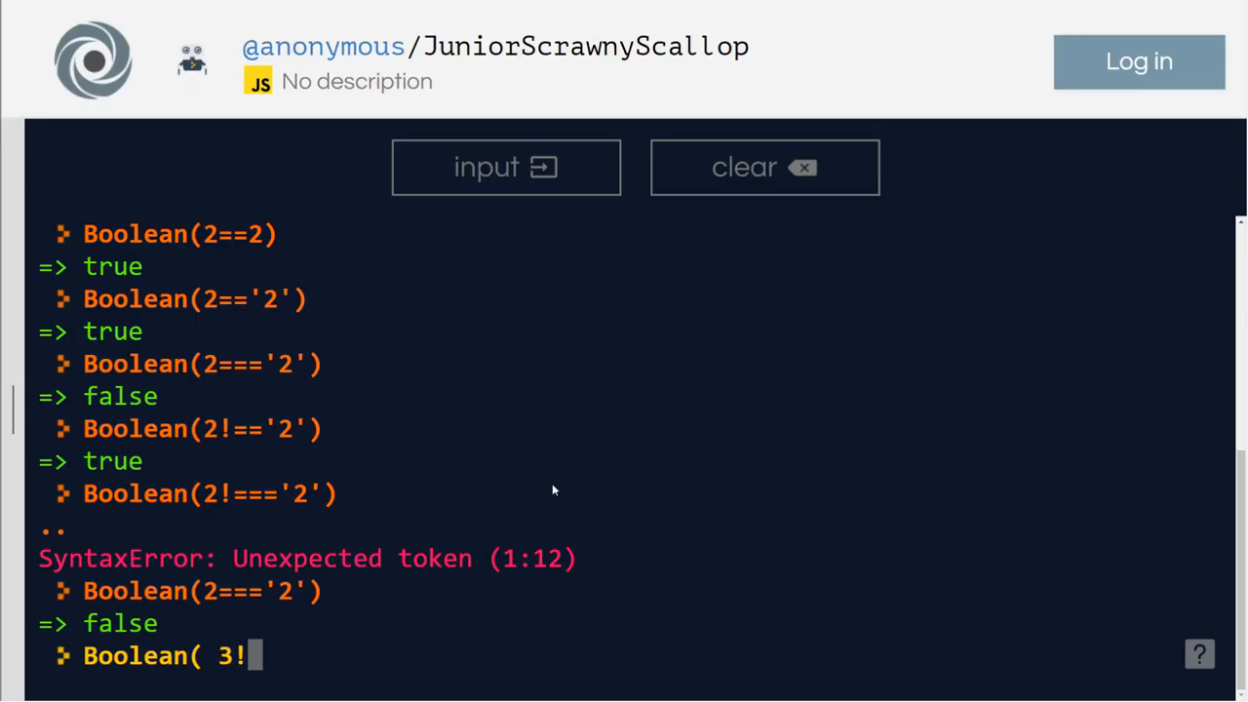
text(=)
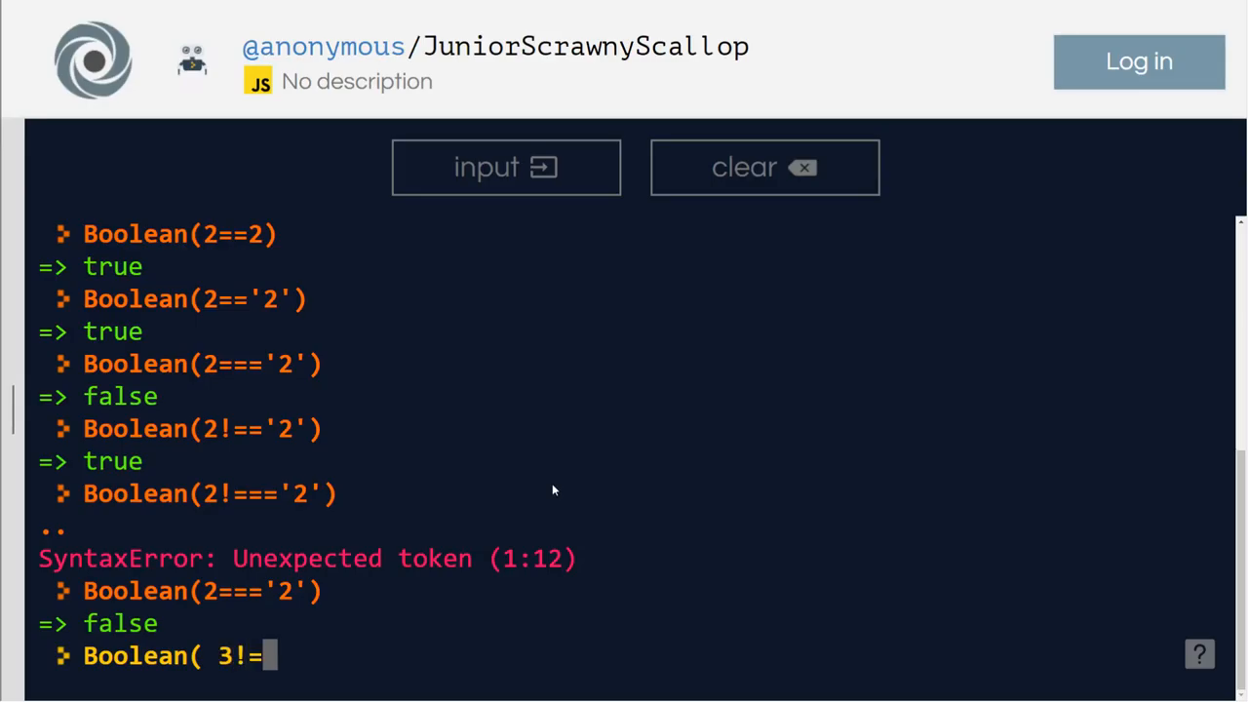
text('3')
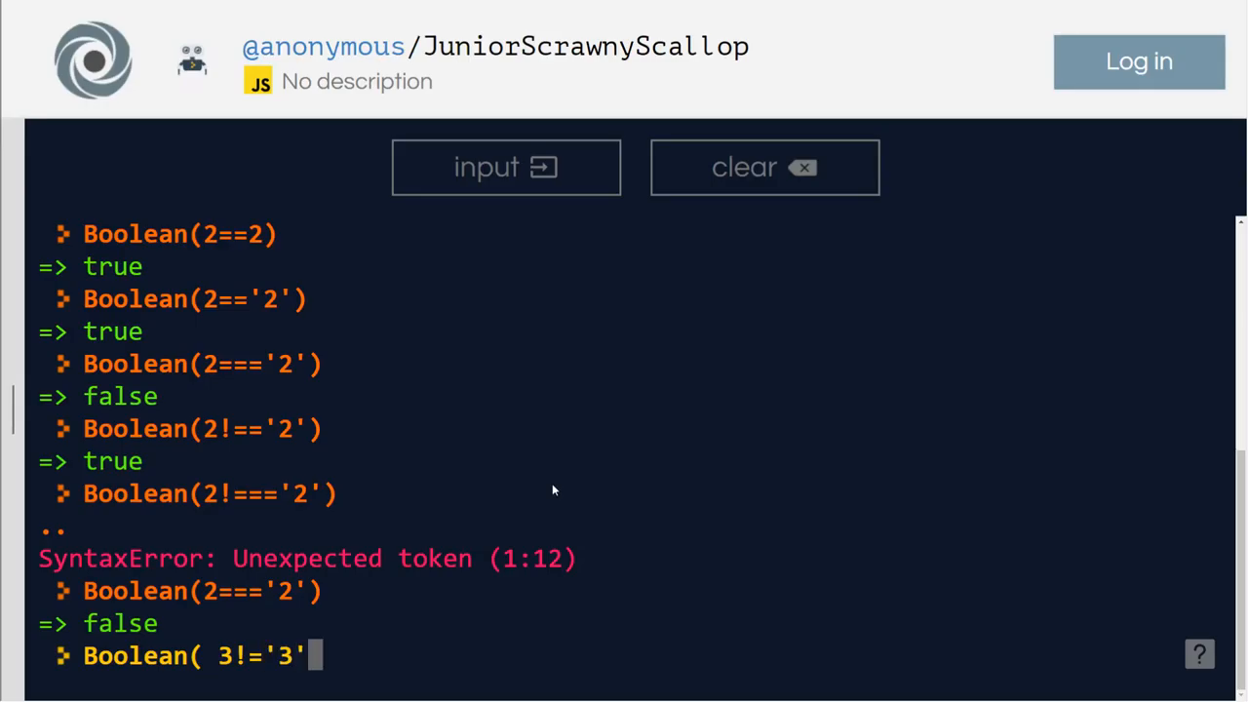
text())
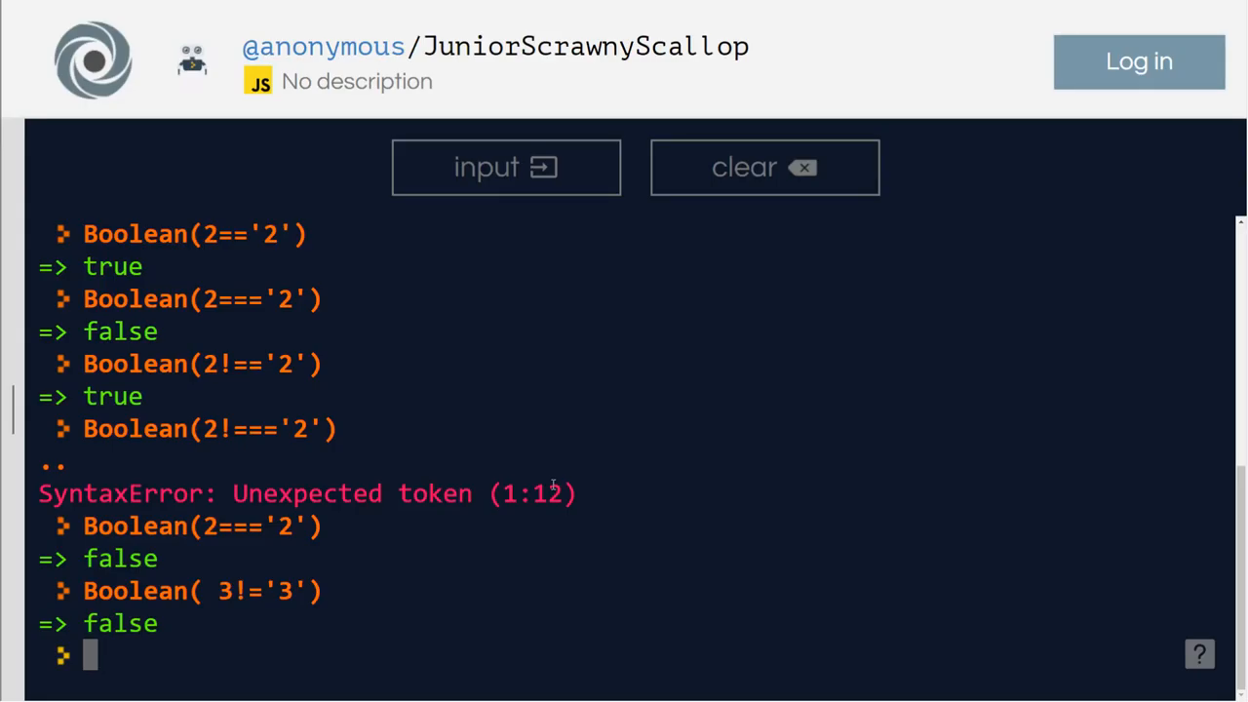
Recall the line and change != to ==, so Boolean( 3=='3') returns true.
text(Boolean( 3!='3'))
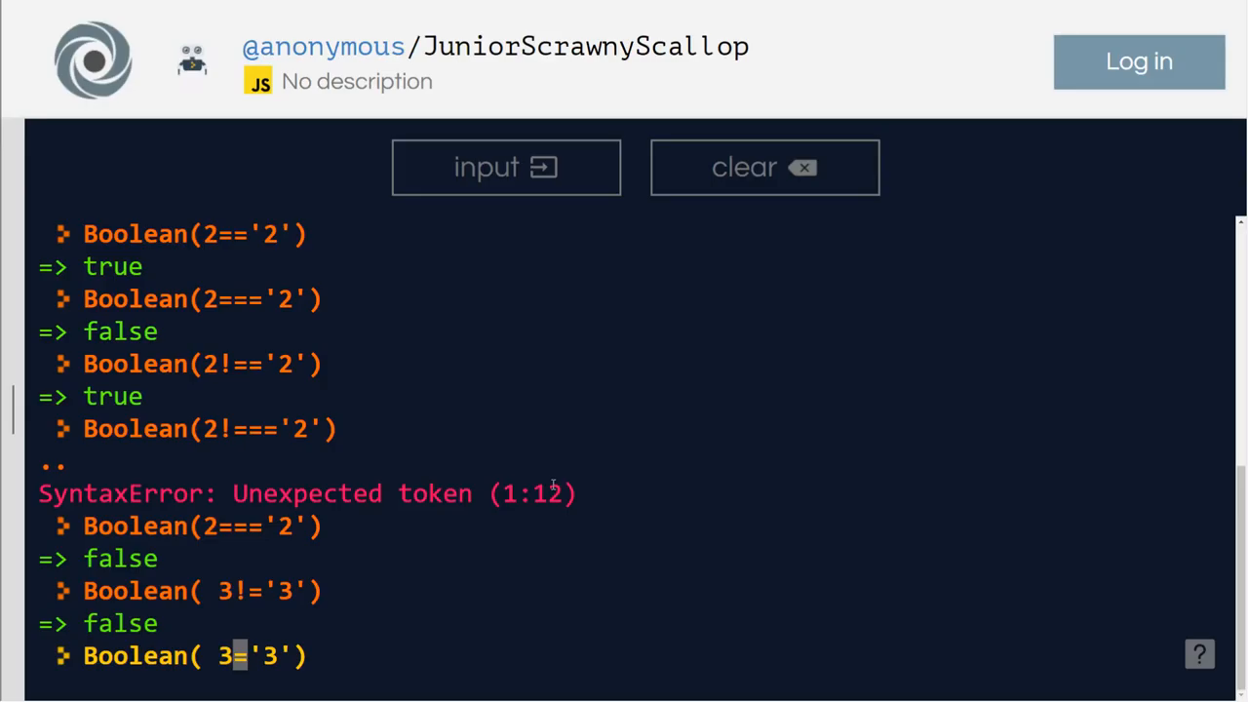
text(=)
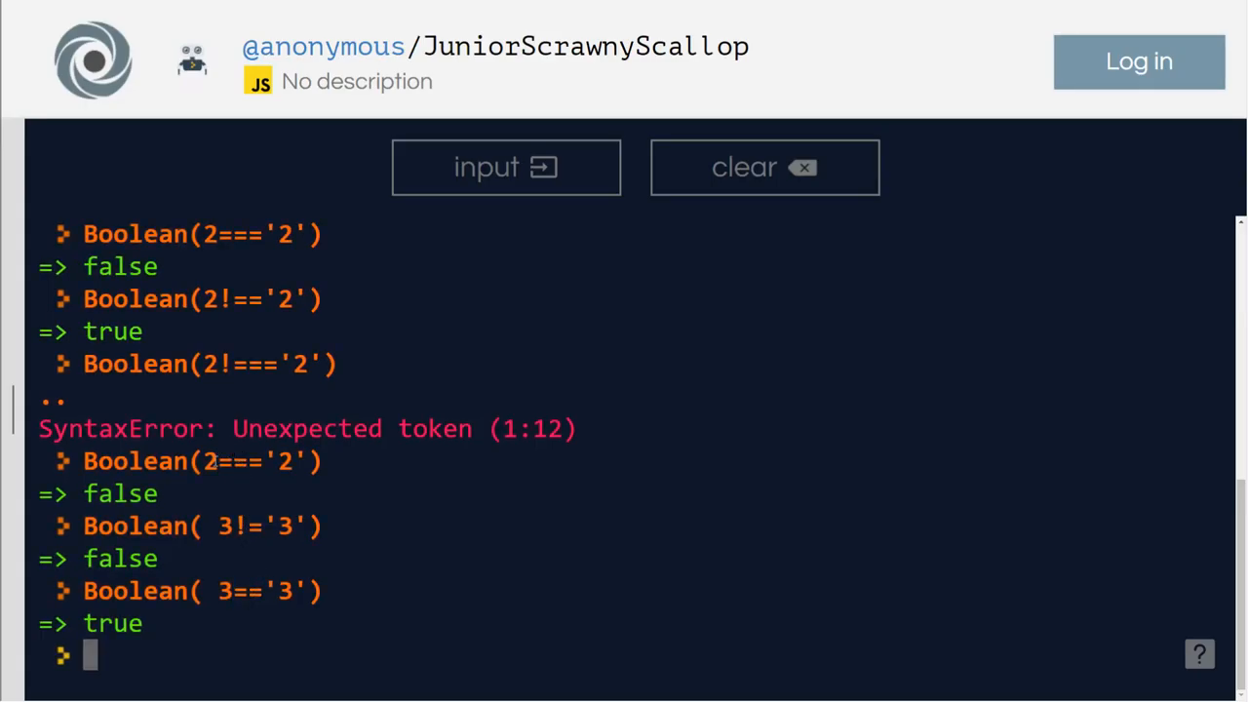
mouse_move(209, 647)
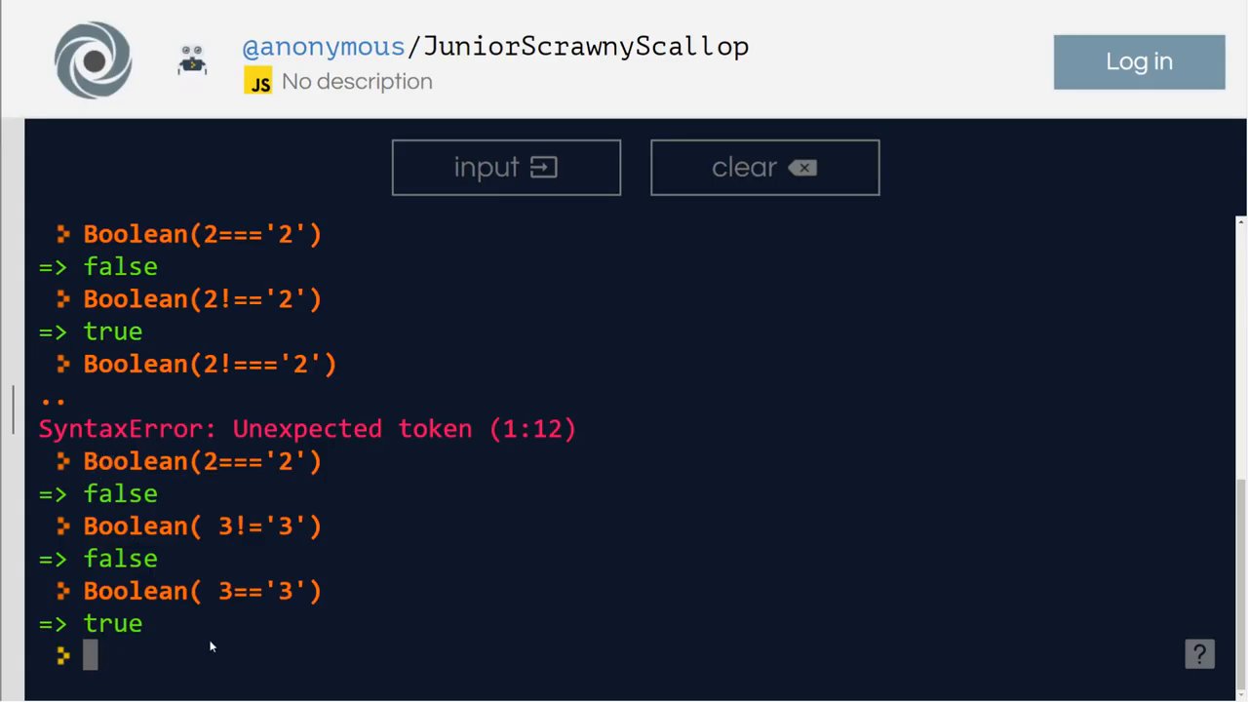
Recall Boolean(2==='2'), change it to Boolean(2!=='2') and get true.
text(Boolean(2==='2'))
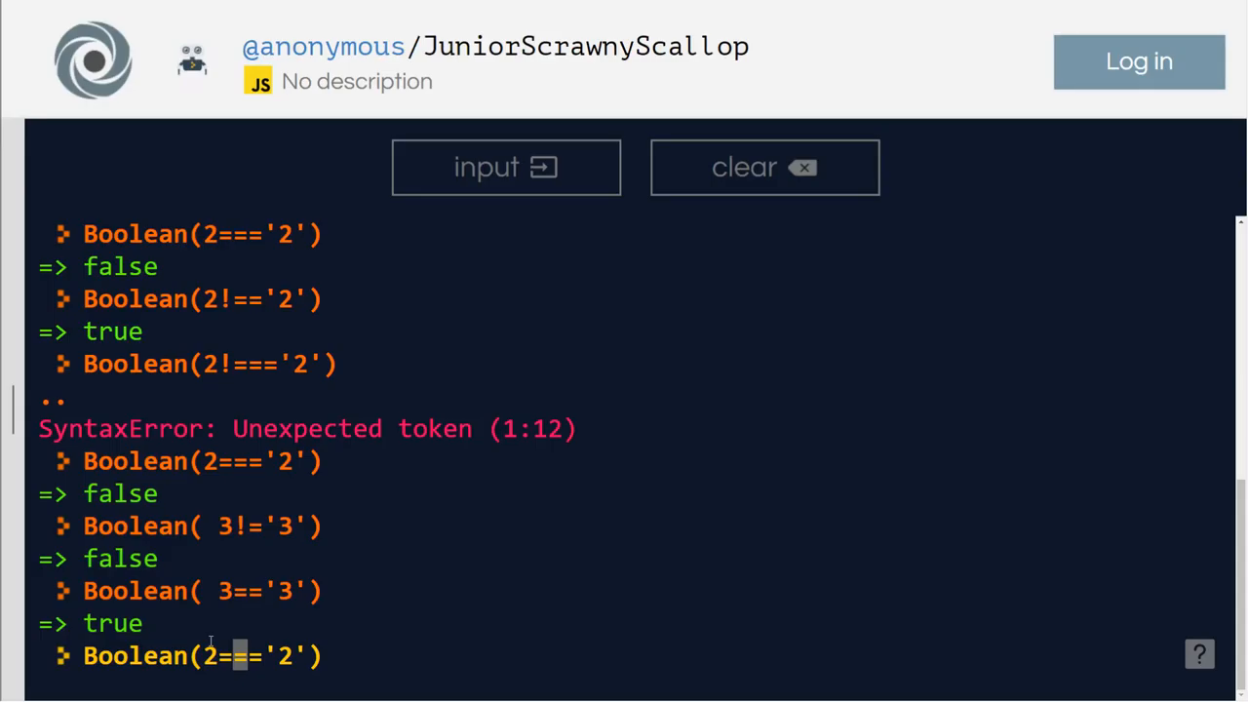
key(Backspace)
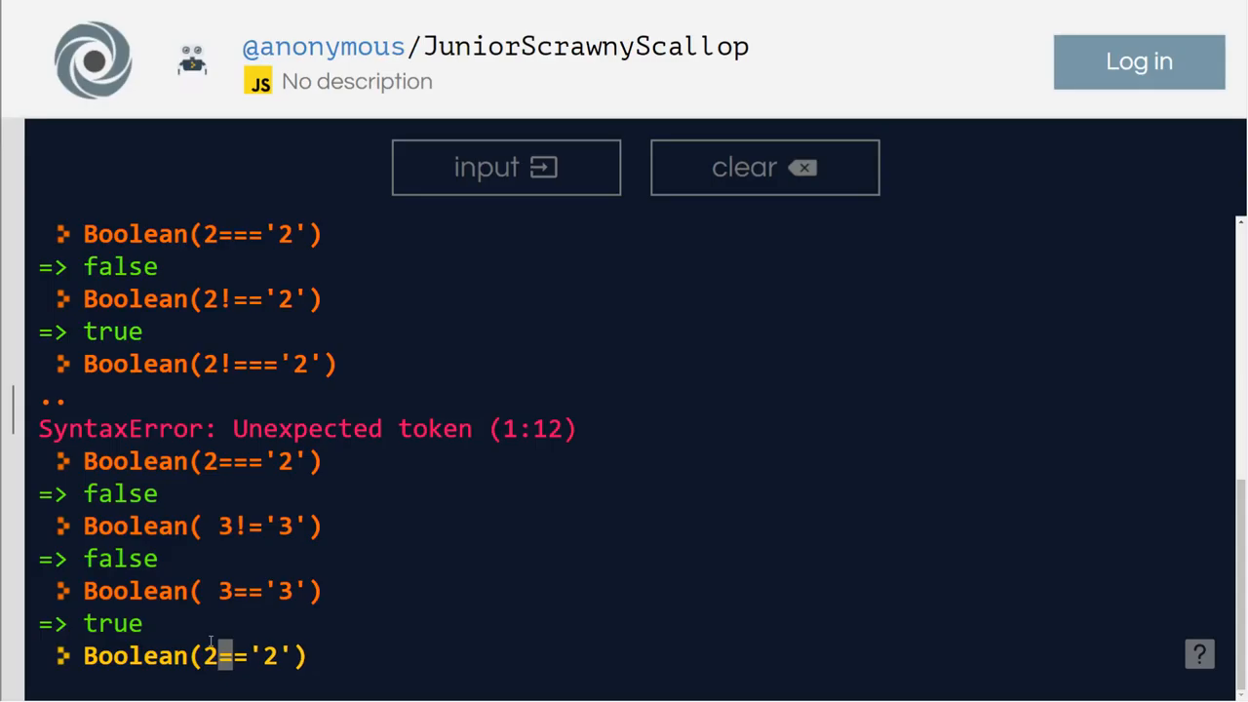
text(!)
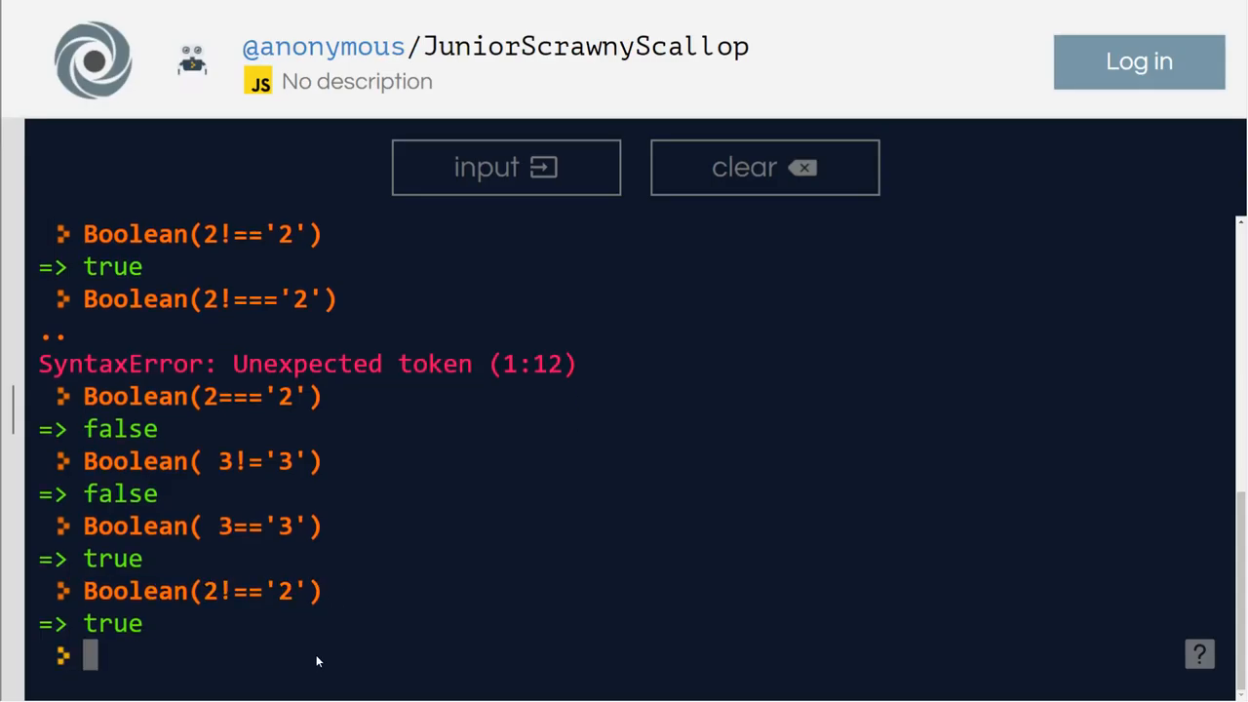
mouse_move(515, 615)
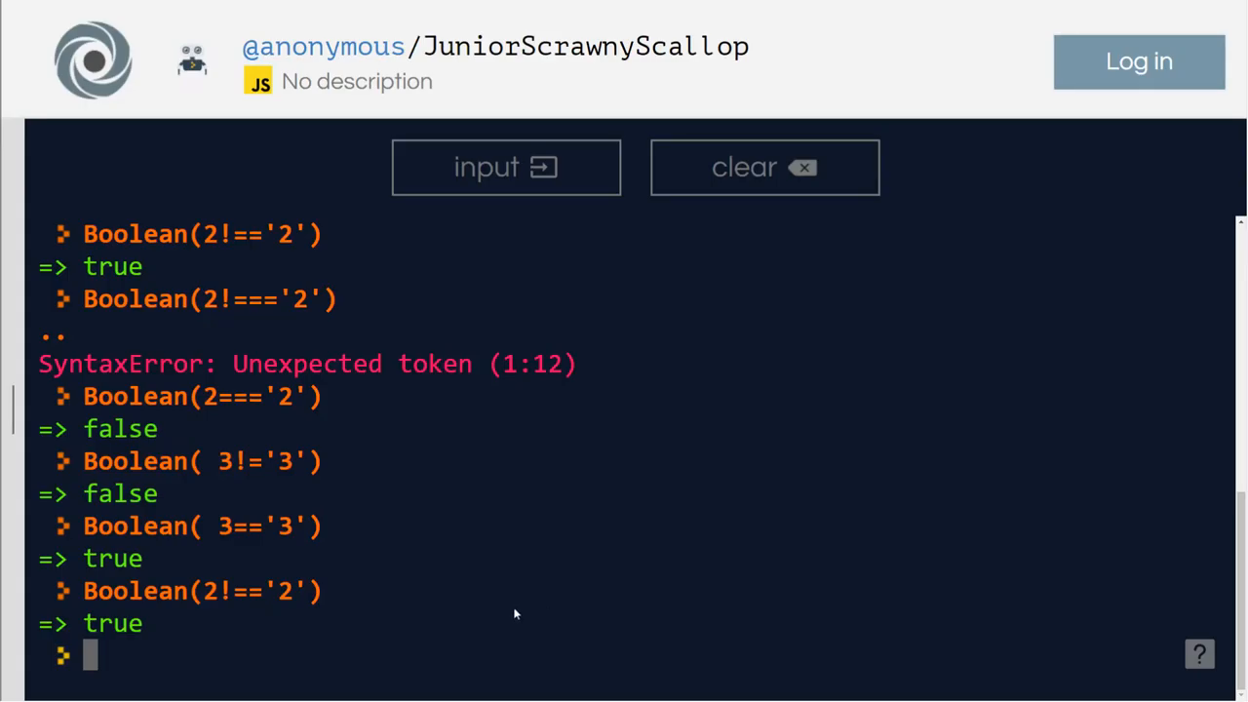
Evaluate 3>2 (true), 3<2 (false) and 3>=2 (true), then begin typing 3<=.
text(3>2)
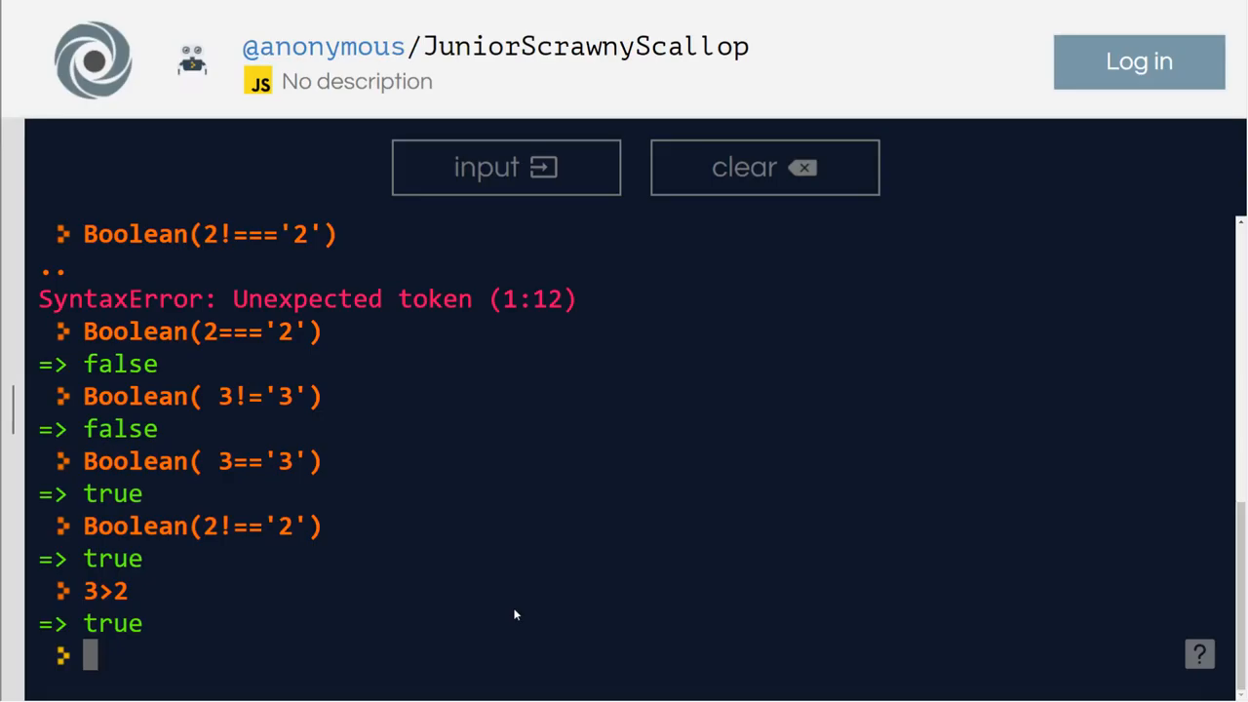
text(3)
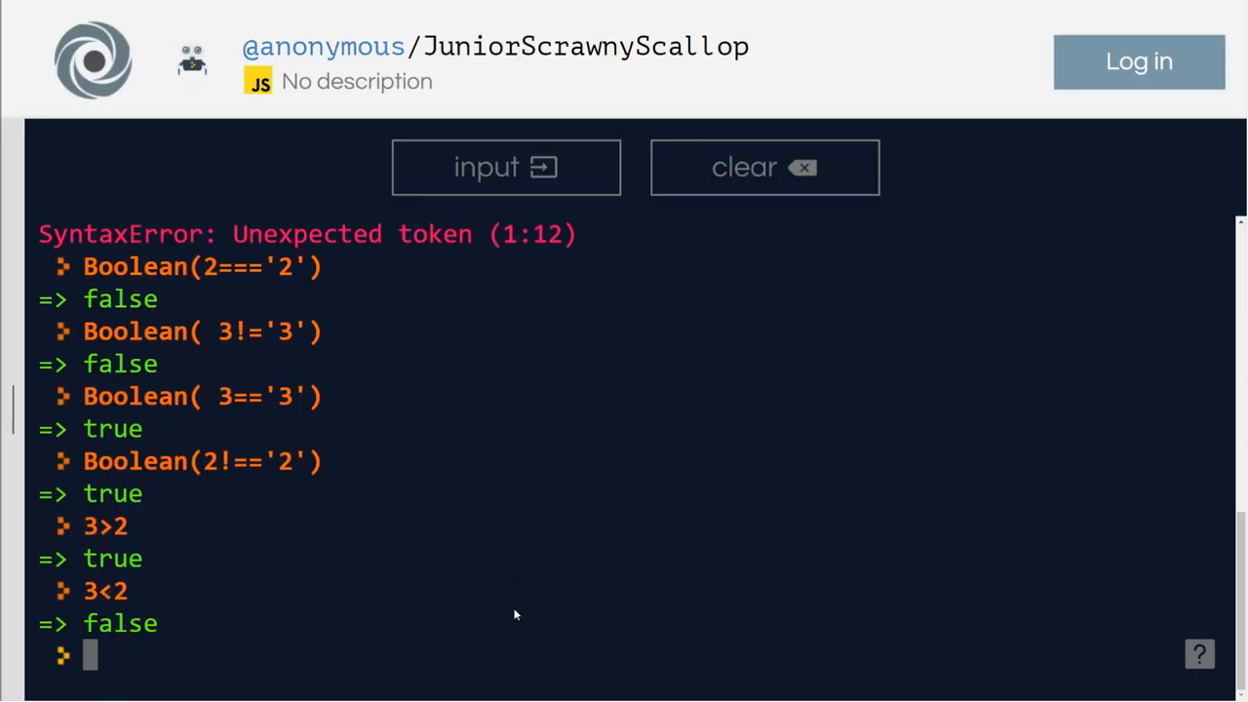
text(3>)
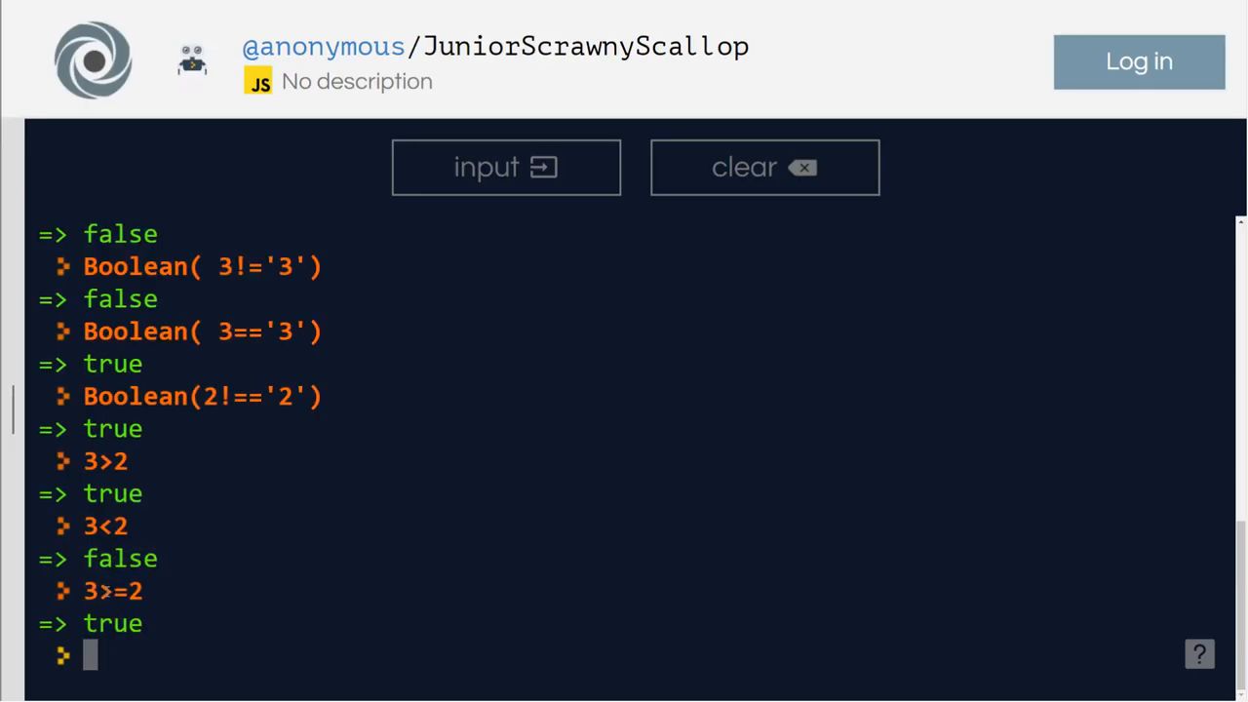
mouse_move(145, 669)
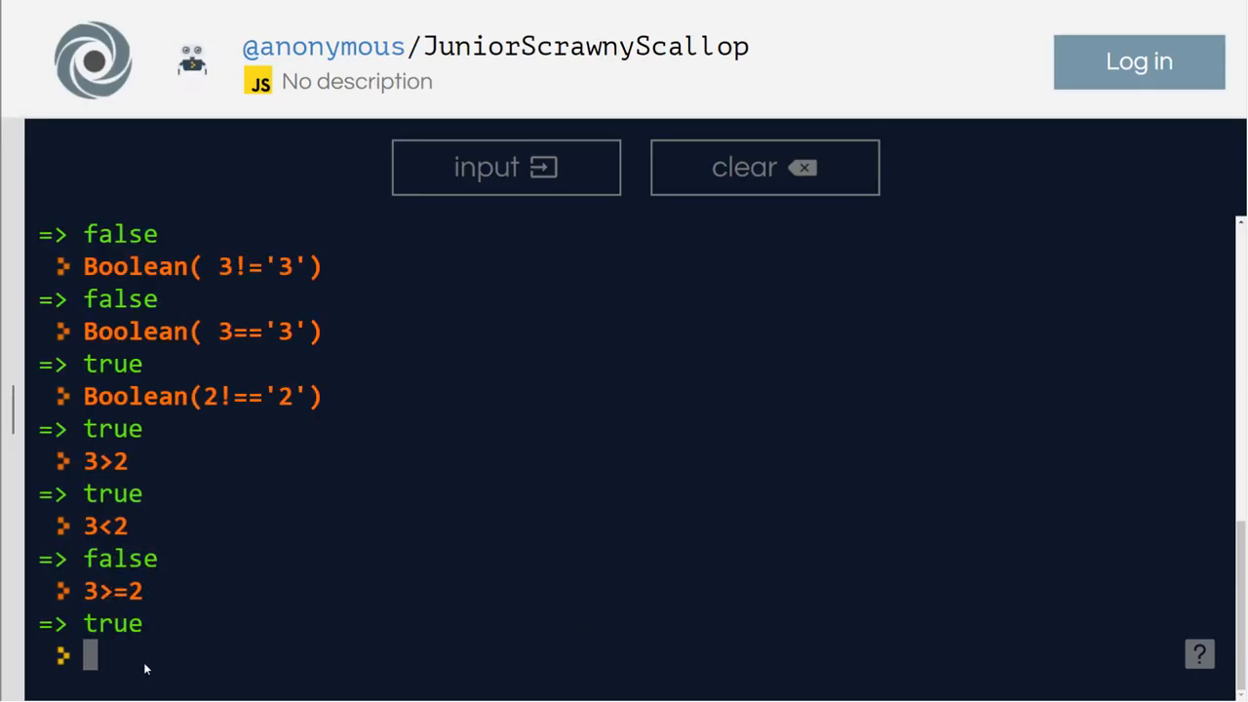
text(3<=)
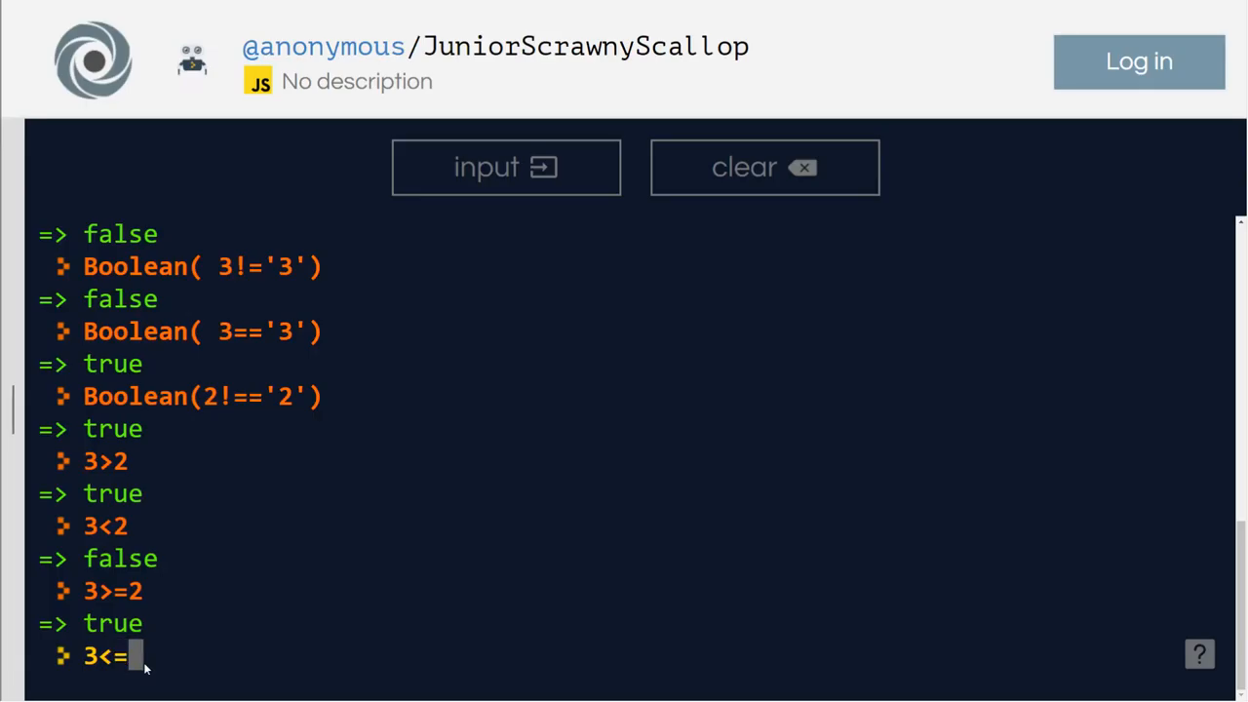